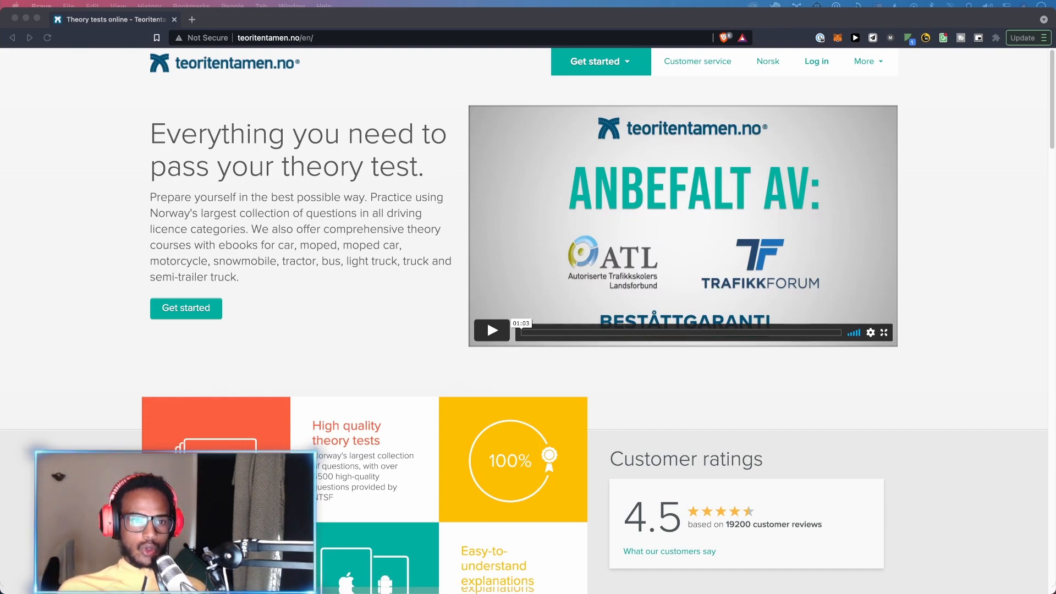
Scroll the Teoritentamen homepage and open the 'Car (in English)' theory test page
{"action": "scroll", "scroll_direction": "down", "scroll_amount": 3}
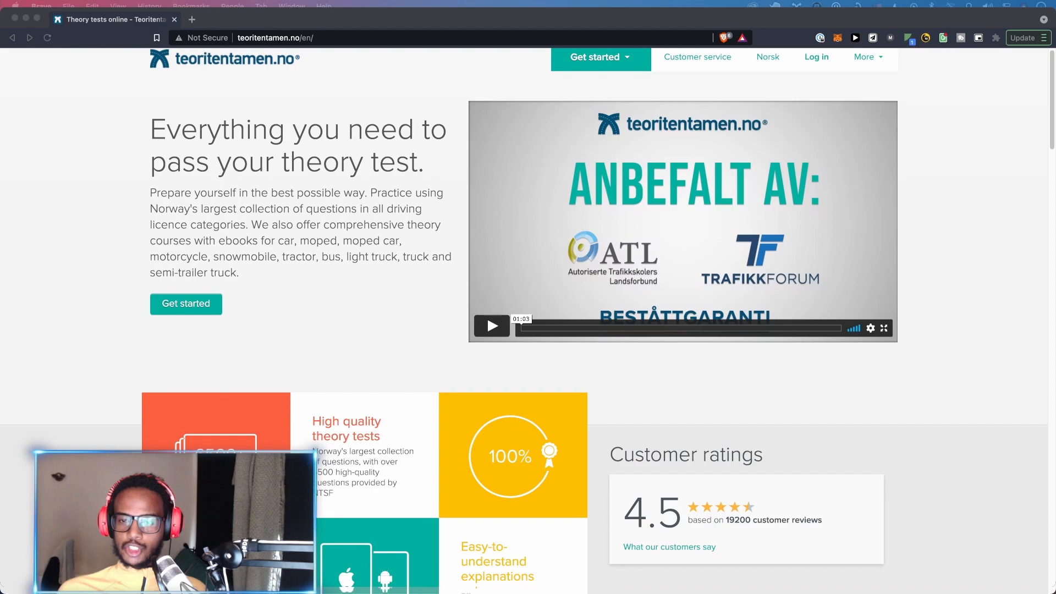
{"action": "scroll", "scroll_direction": "down", "scroll_amount": 3}
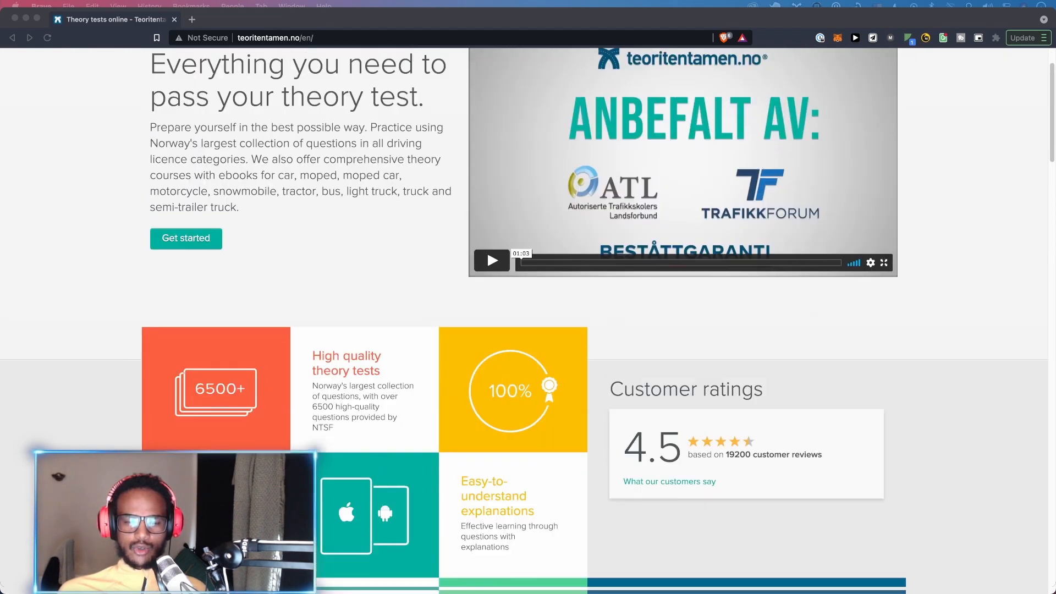
{"action": "scroll", "scroll_direction": "down", "scroll_amount": 3}
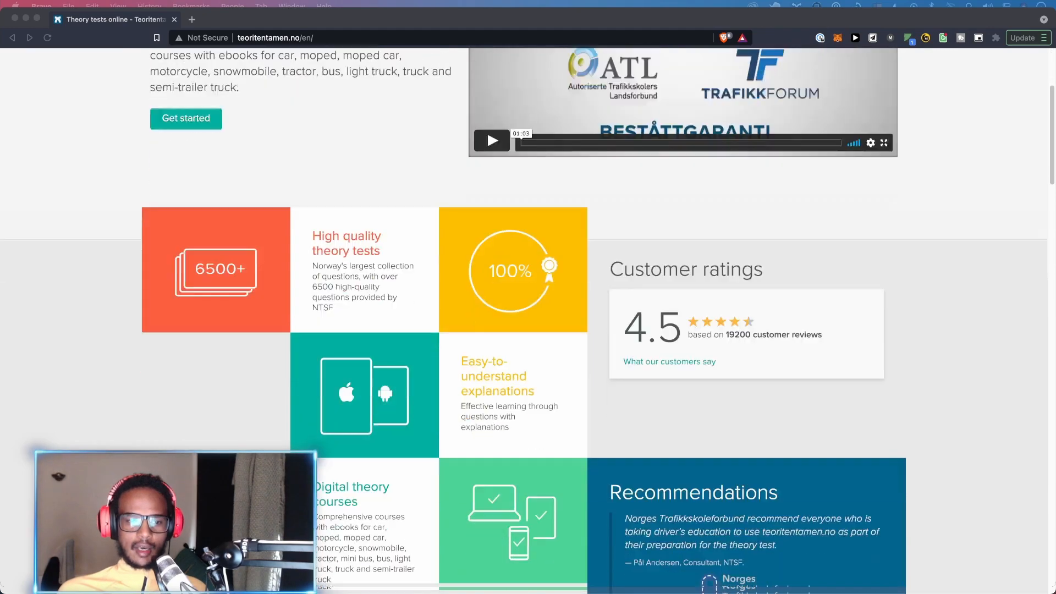
{"action": "scroll", "scroll_direction": "down", "scroll_amount": 3}
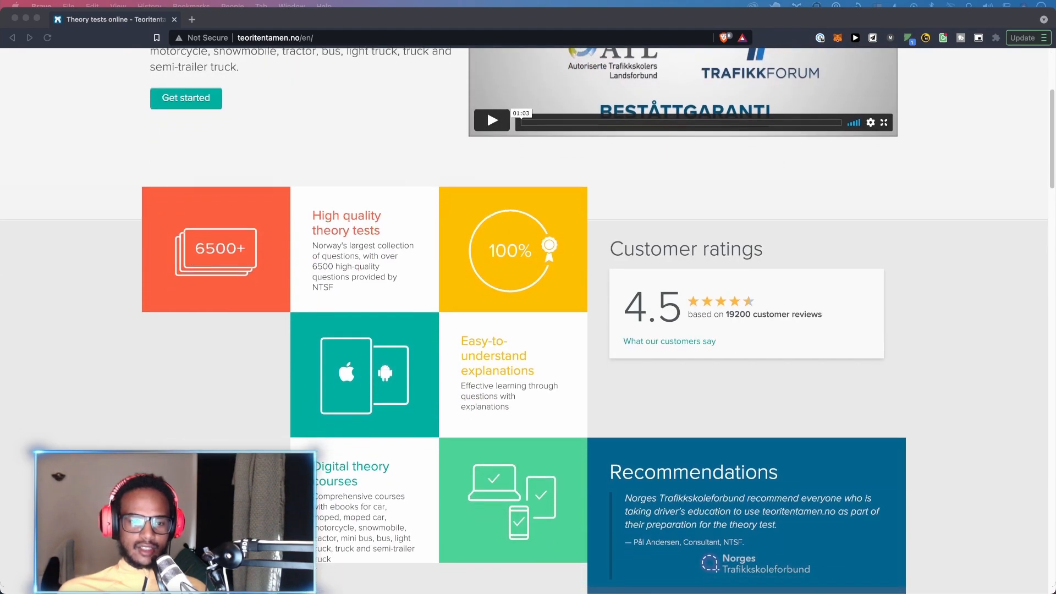
{"action": "scroll", "scroll_direction": "down", "scroll_amount": 3}
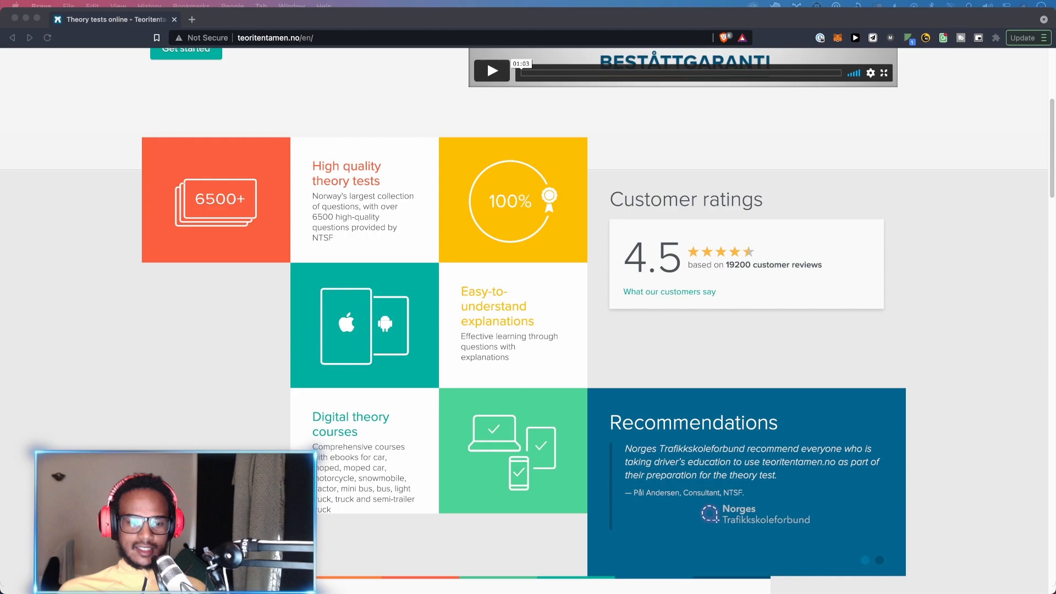
{"action": "scroll", "scroll_direction": "down", "scroll_amount": 3}
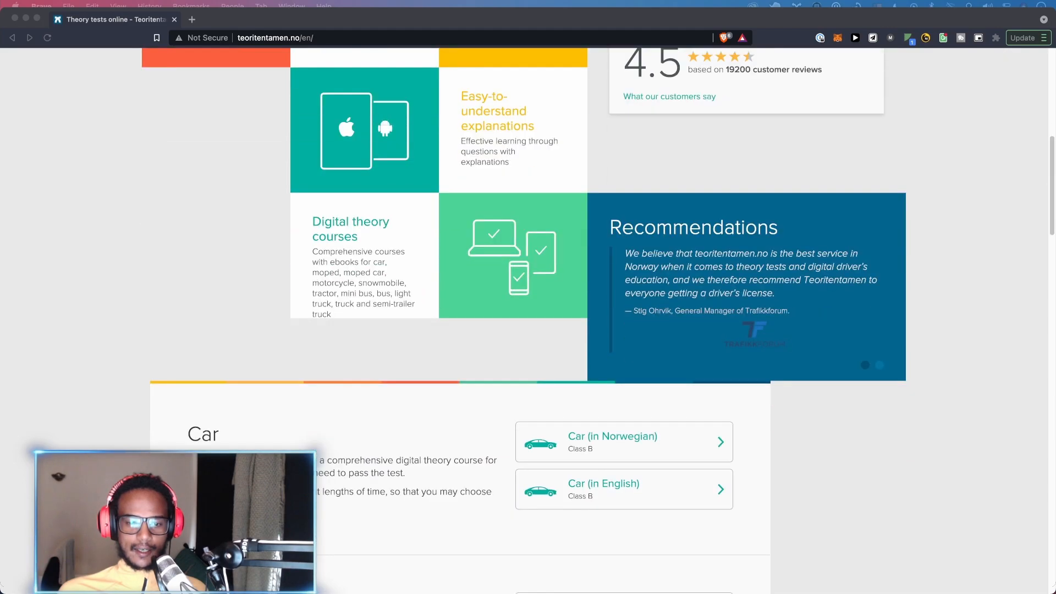
{"action": "scroll", "scroll_direction": "down", "scroll_amount": 3}
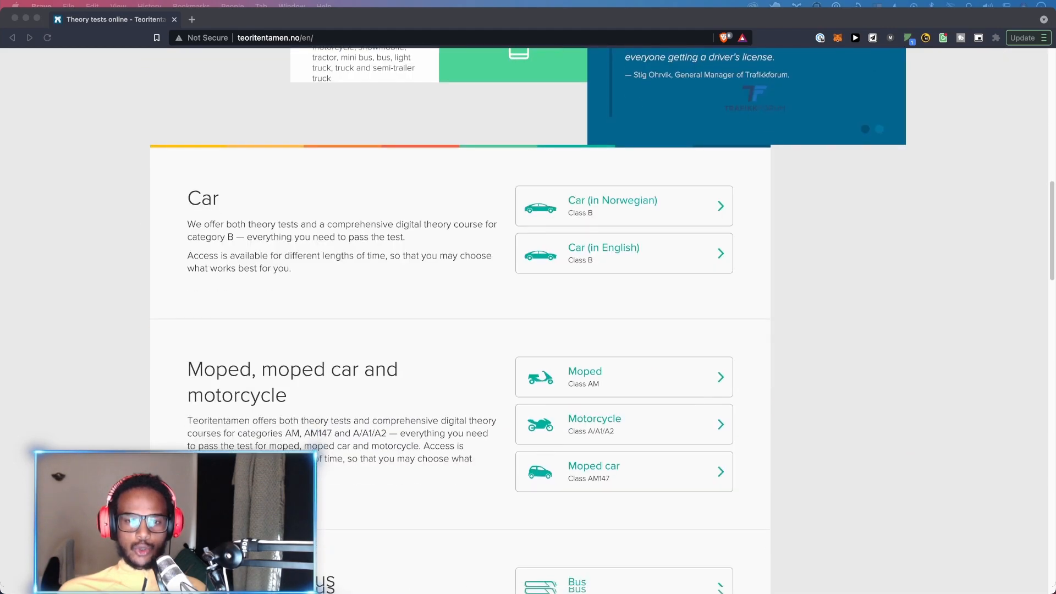
{"action": "left_click", "coordinate": [612, 252]}
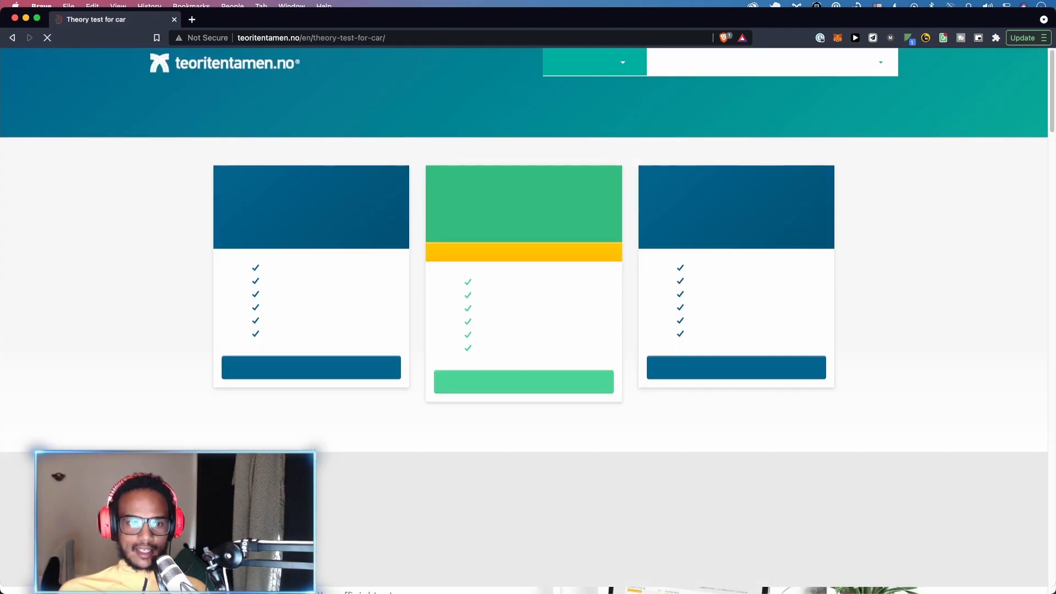
Read through the page's pass prices, explanations and guarantee sections
{"action": "scroll", "scroll_direction": "down", "scroll_amount": 3}
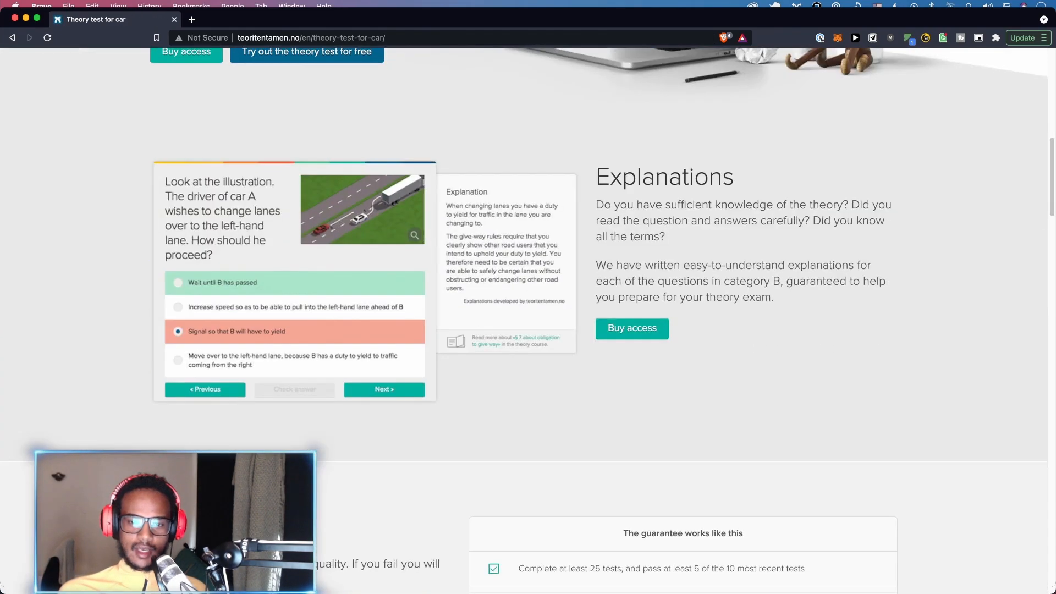
{"action": "scroll", "scroll_direction": "down", "scroll_amount": 3}
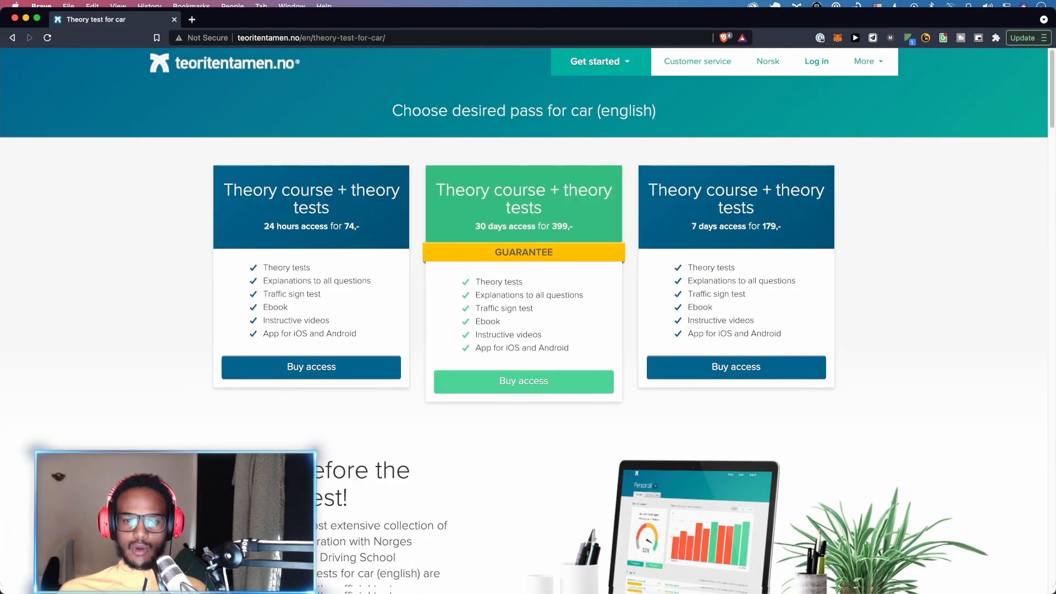
{"action": "scroll", "scroll_direction": "down", "scroll_amount": 3}
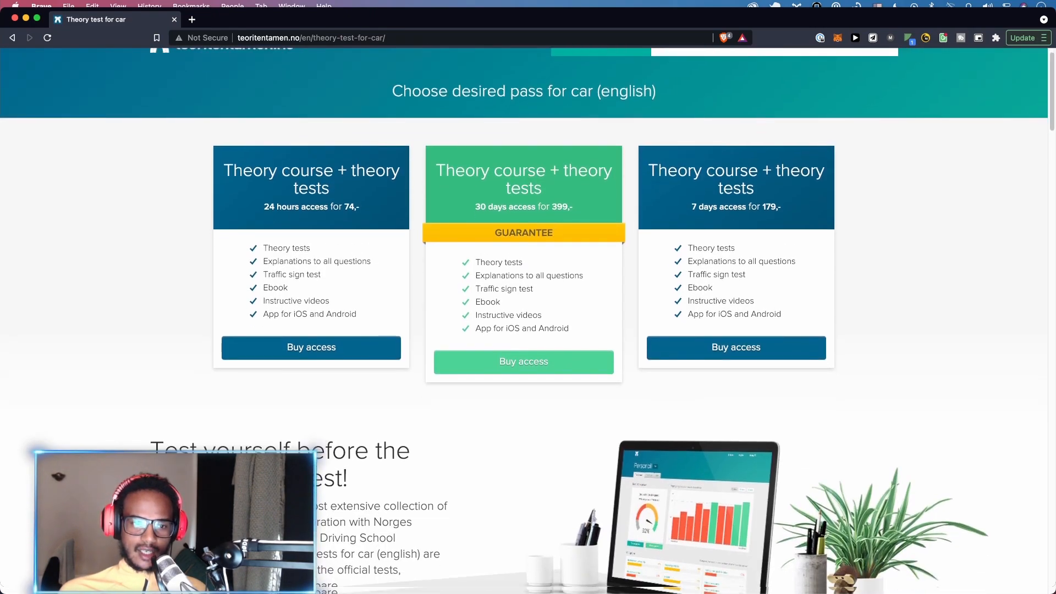
{"action": "scroll", "scroll_direction": "down", "scroll_amount": 3}
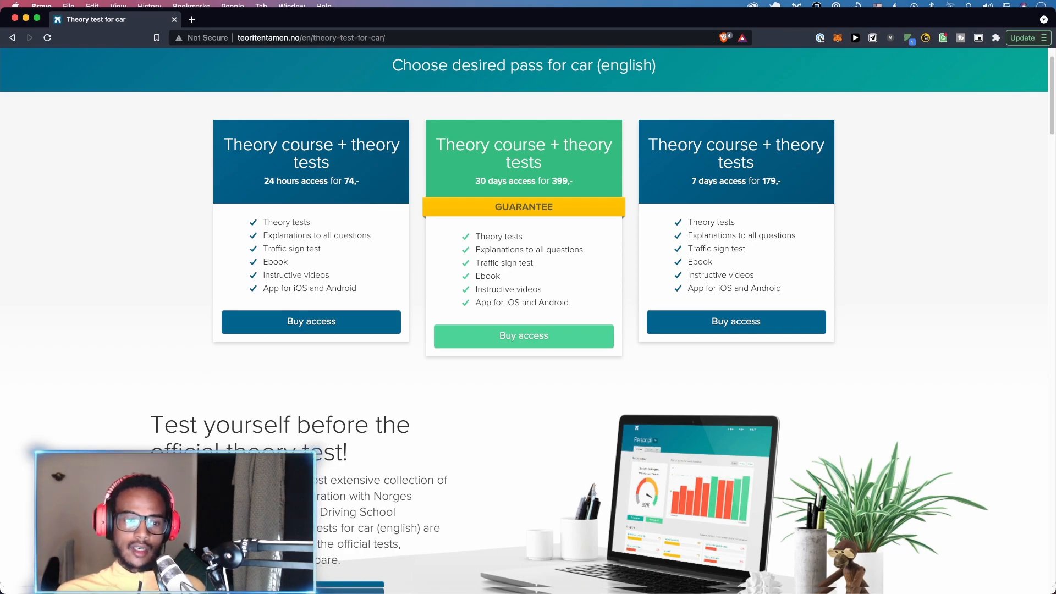
{"action": "scroll", "scroll_direction": "down", "scroll_amount": 3}
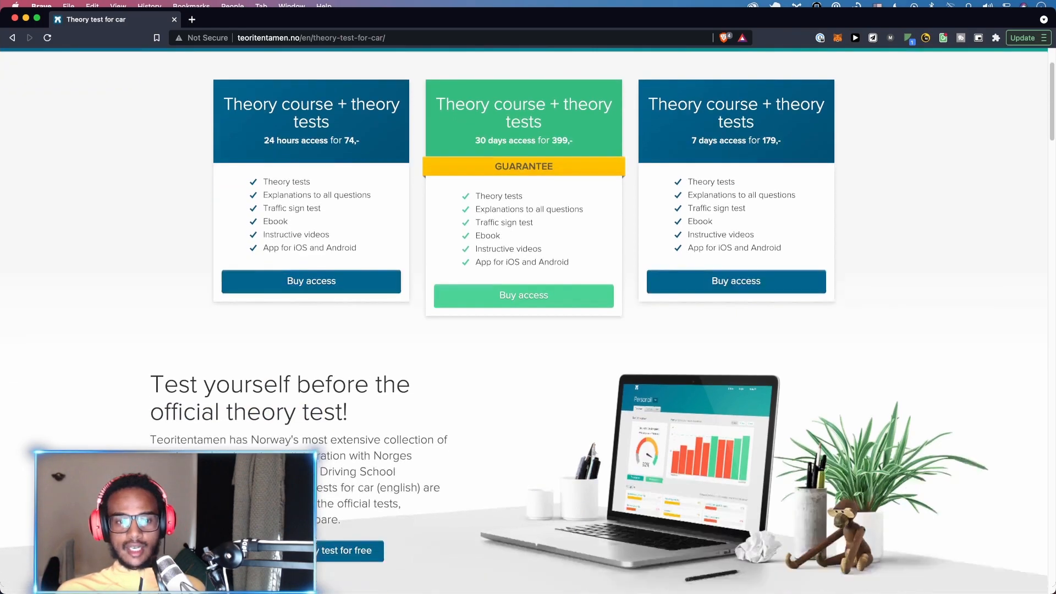
{"action": "scroll", "scroll_direction": "down", "scroll_amount": 3}
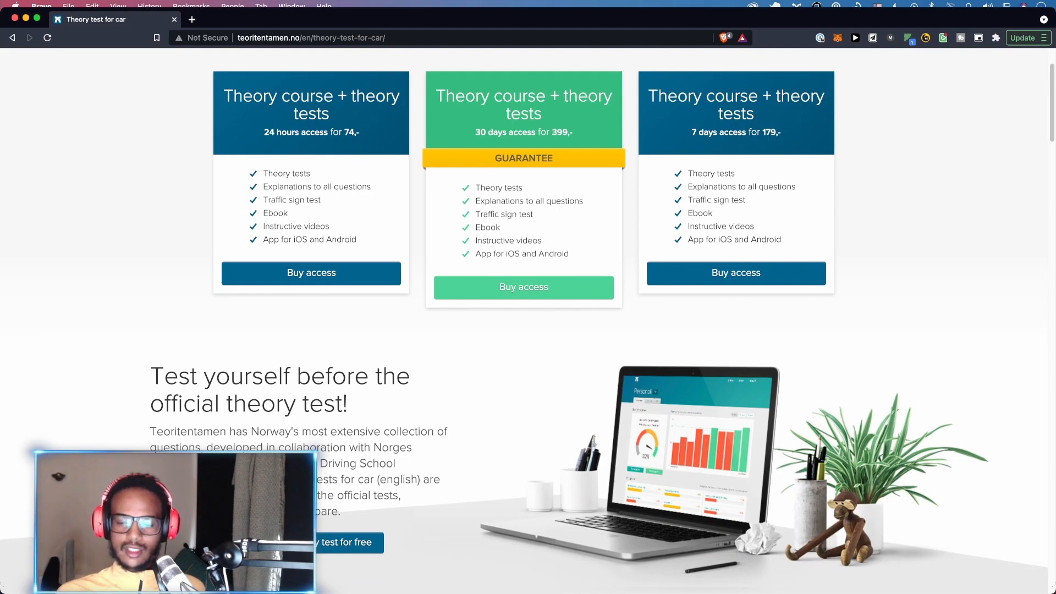
{"action": "scroll", "scroll_direction": "down", "scroll_amount": 3}
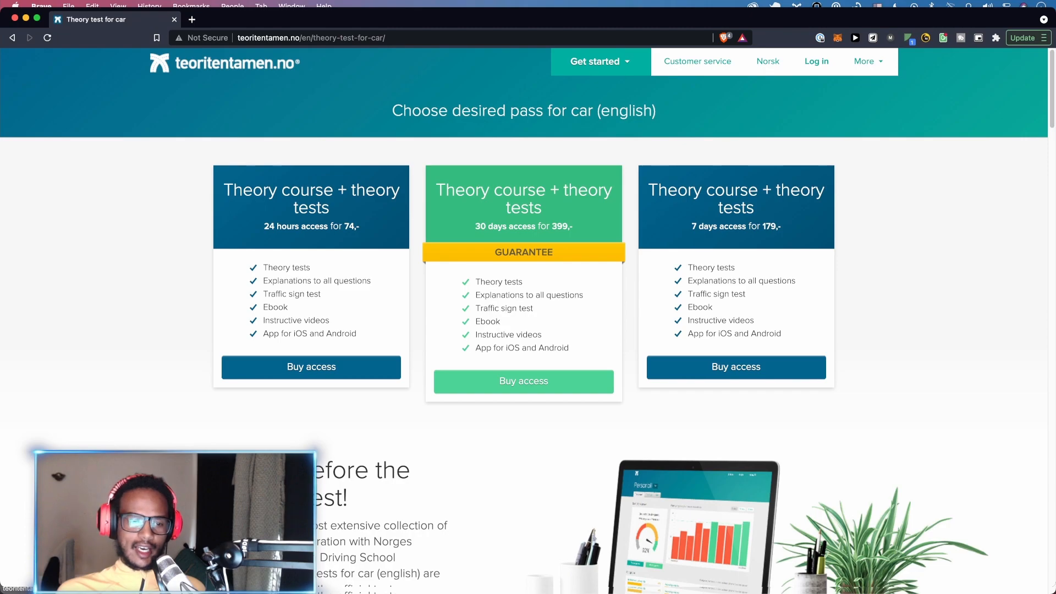
{"action": "scroll", "scroll_direction": "down", "scroll_amount": 3}
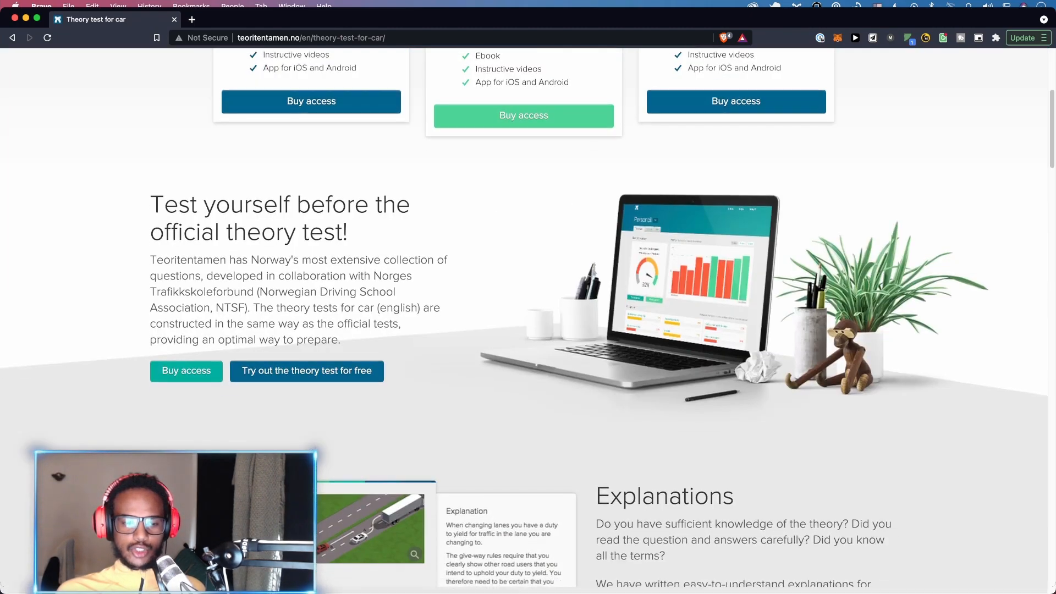
{"action": "scroll", "scroll_direction": "down", "scroll_amount": 3}
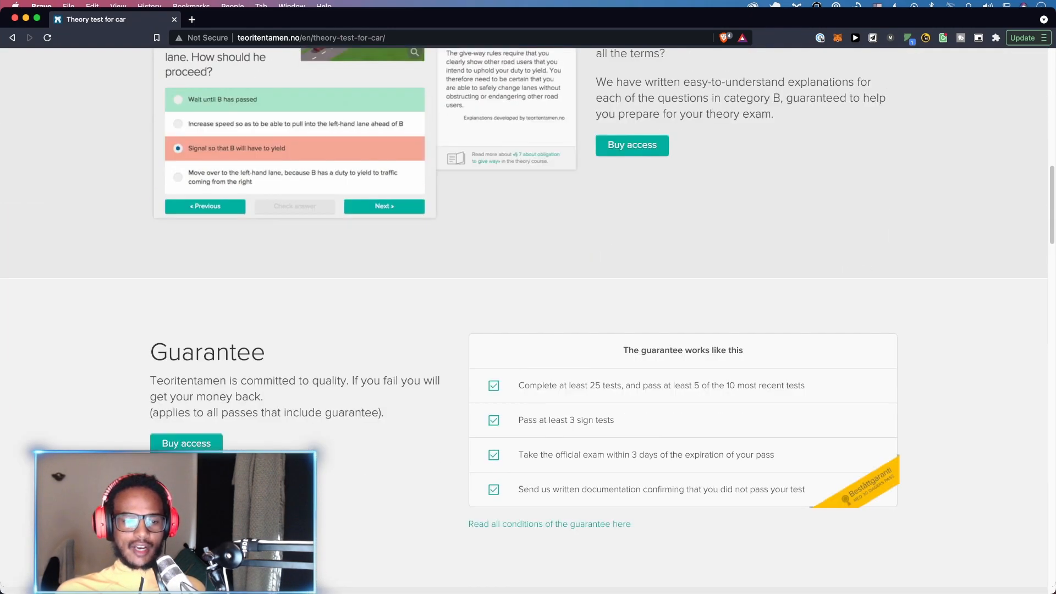
{"action": "scroll", "scroll_direction": "down", "scroll_amount": 3}
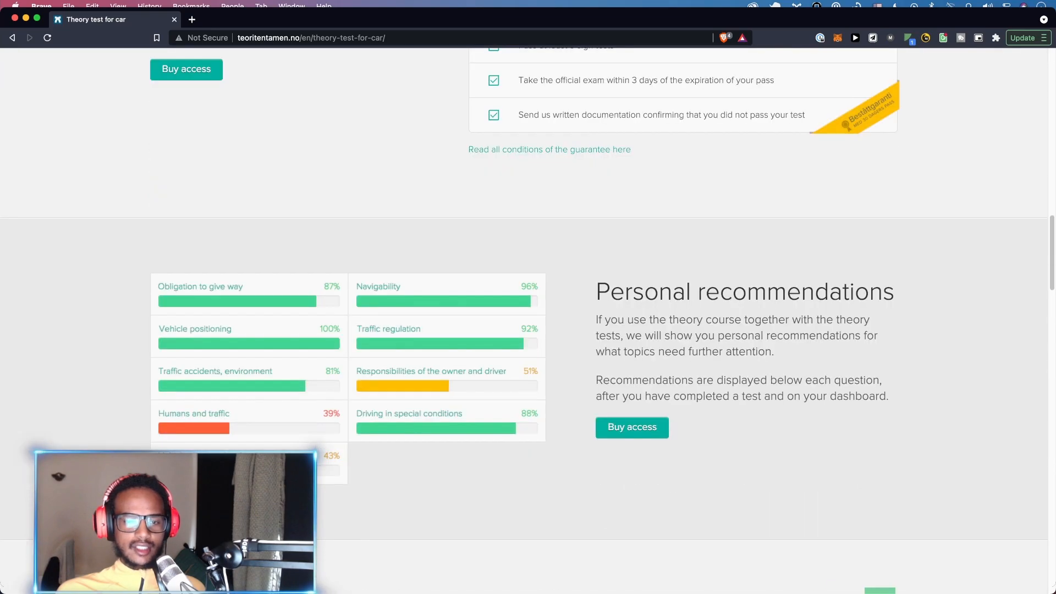
{"action": "scroll", "scroll_direction": "down", "scroll_amount": 3}
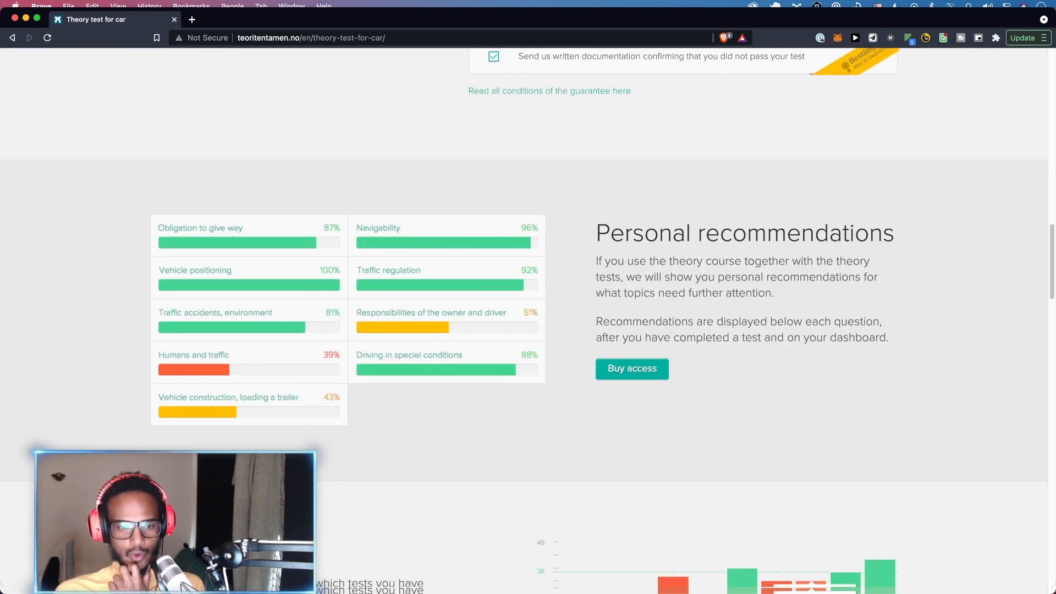
{"action": "scroll", "scroll_direction": "down", "scroll_amount": 3}
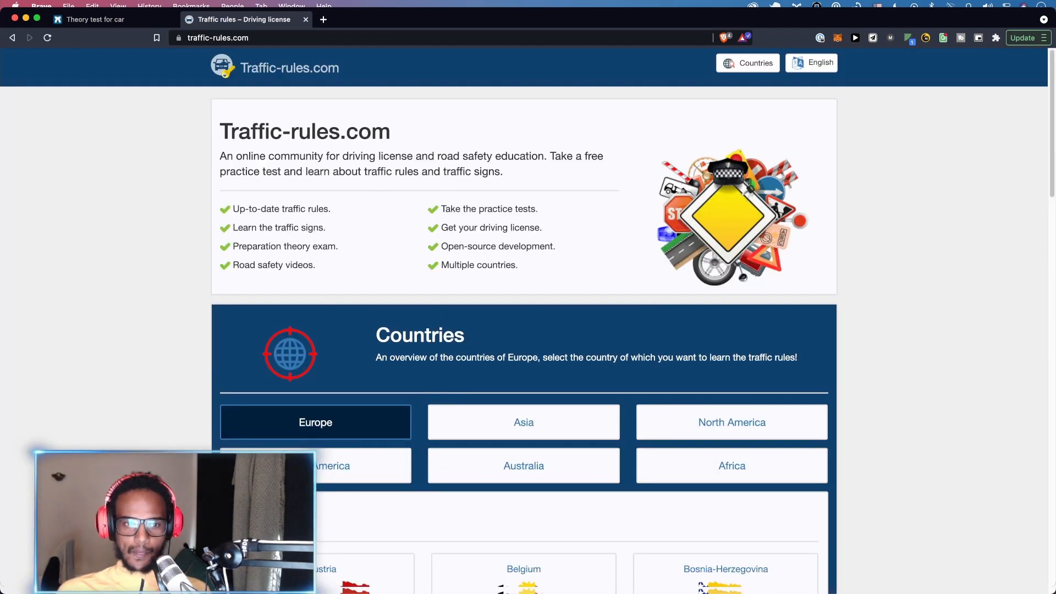
Scroll the Traffic-rules.com homepage down to the Europe country list and Norway
{"action": "scroll", "scroll_direction": "down", "scroll_amount": 3}
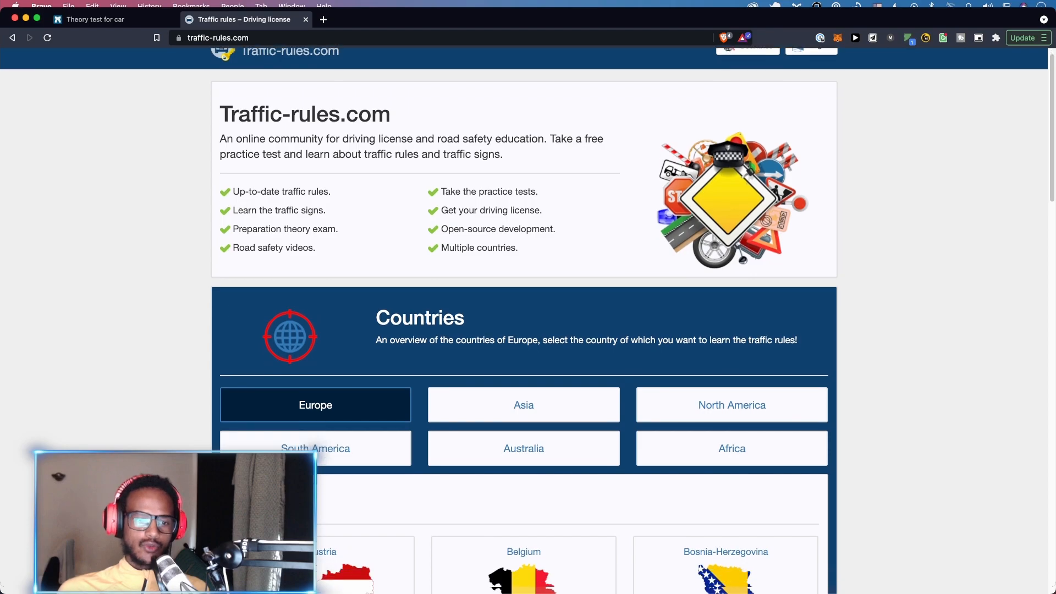
{"action": "scroll", "scroll_direction": "down", "scroll_amount": 3}
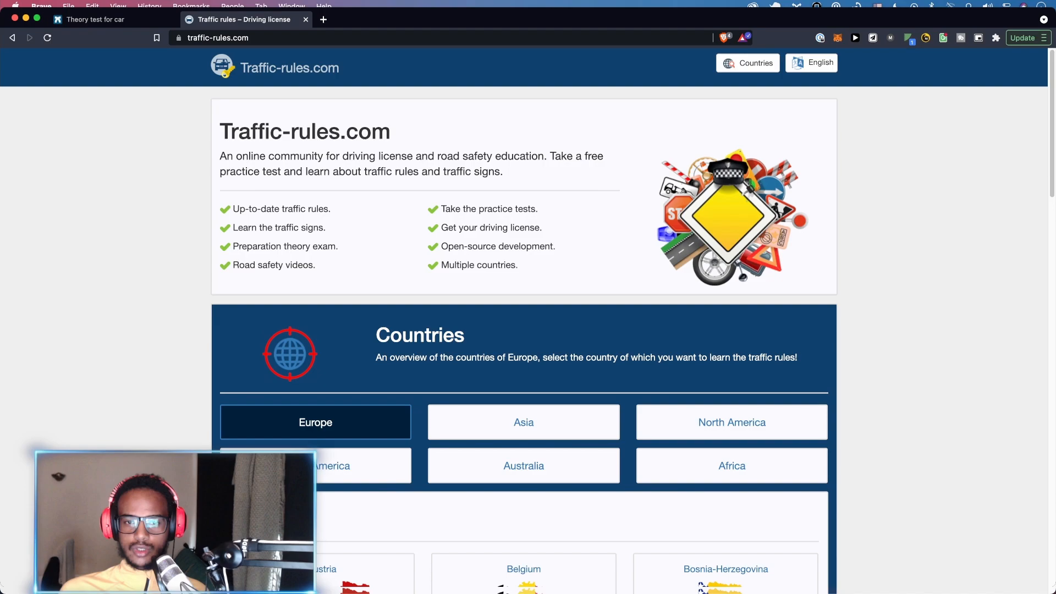
{"action": "scroll", "scroll_direction": "down", "scroll_amount": 3}
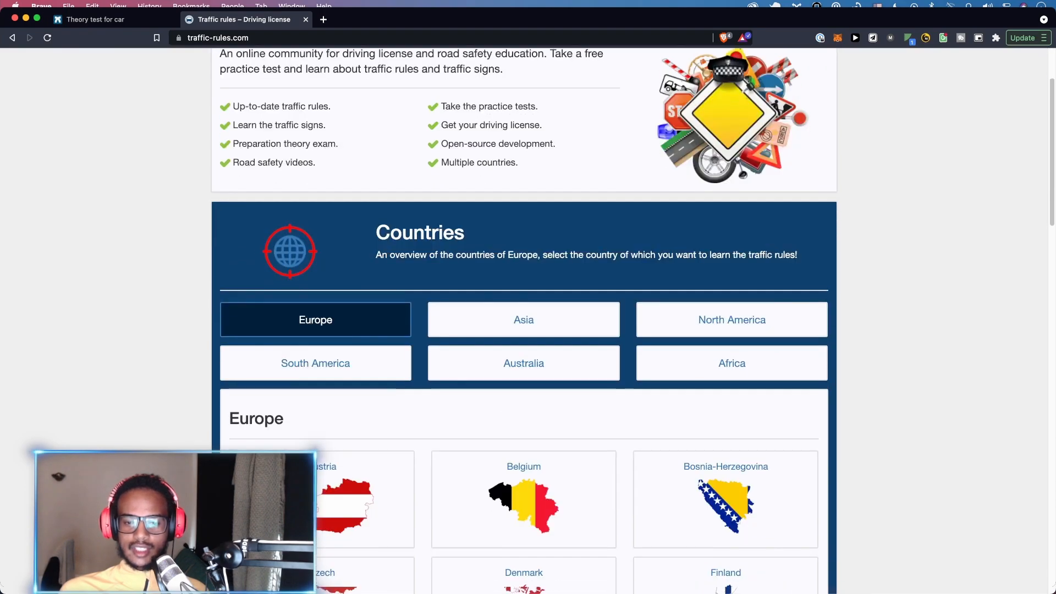
{"action": "scroll", "scroll_direction": "down", "scroll_amount": 3}
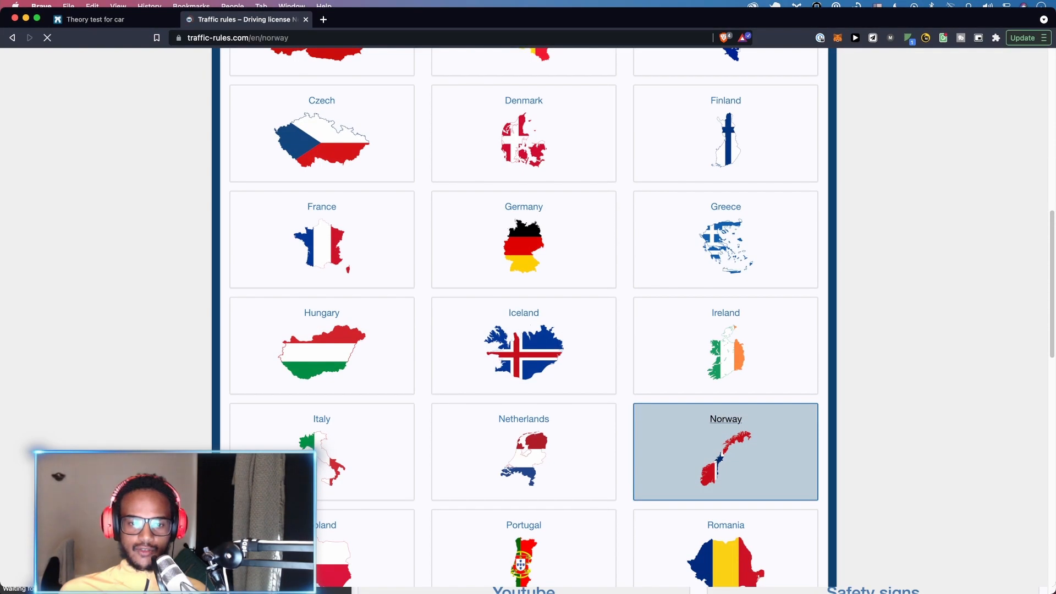
Open Norway's warning signs and scroll through each sign and its meaning
{"action": "left_click", "coordinate": [726, 451]}
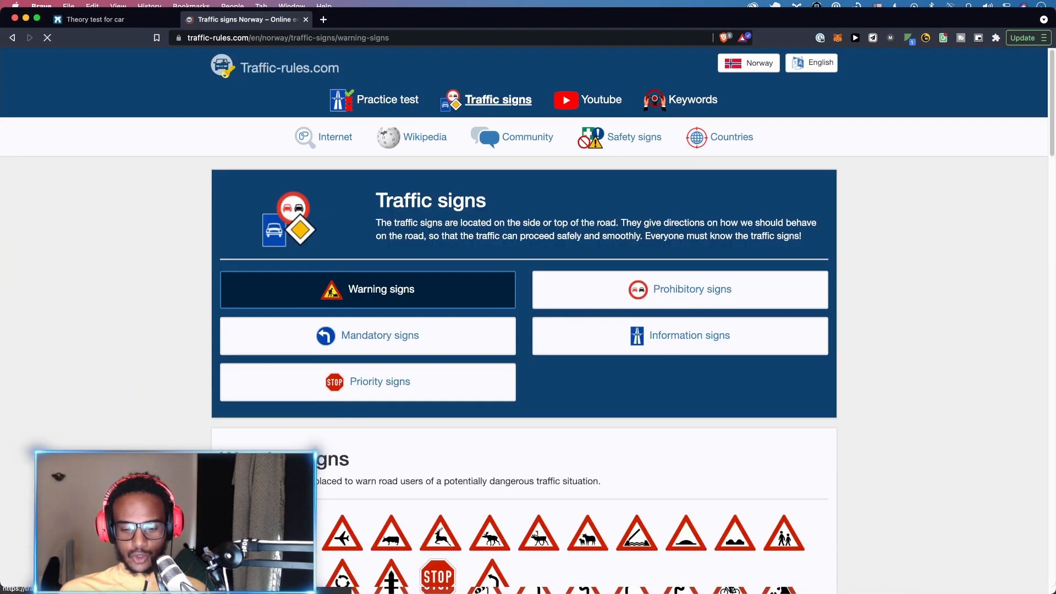
{"action": "scroll", "scroll_direction": "down", "scroll_amount": 3}
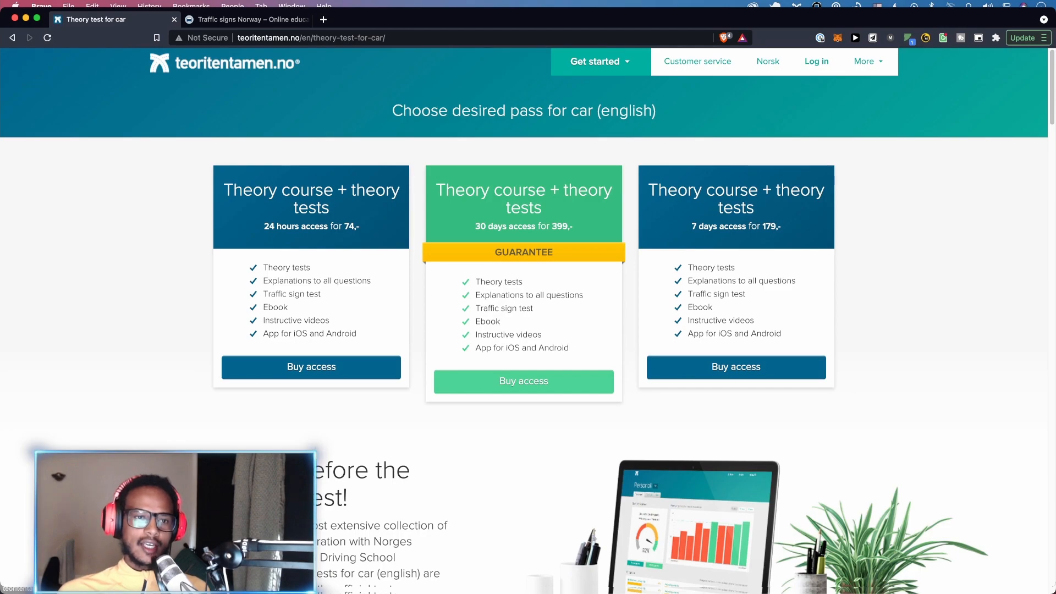
{"action": "left_click", "coordinate": [246, 18]}
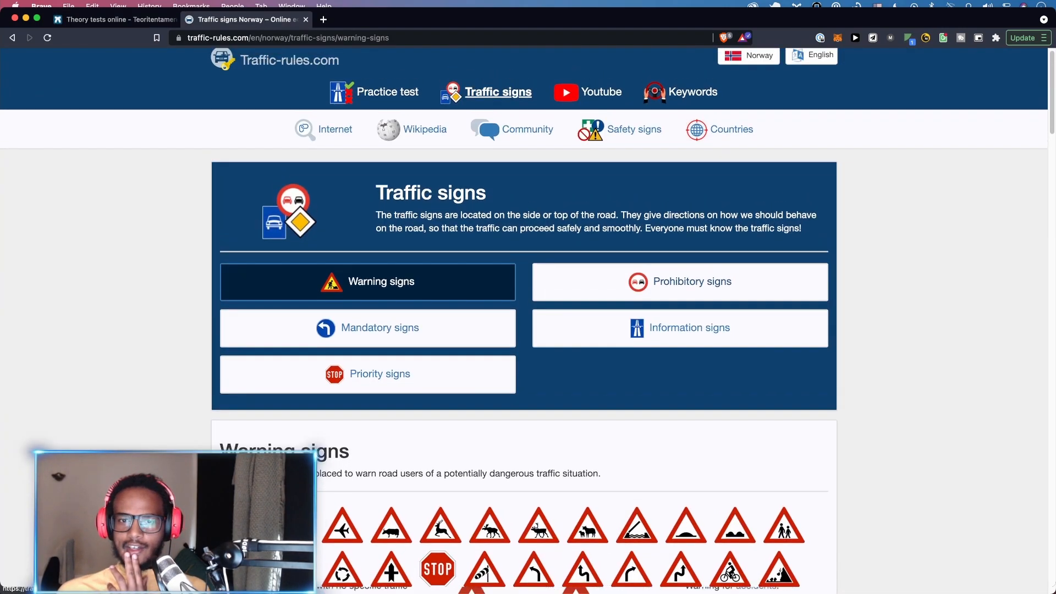
{"action": "scroll", "scroll_direction": "down", "scroll_amount": 3}
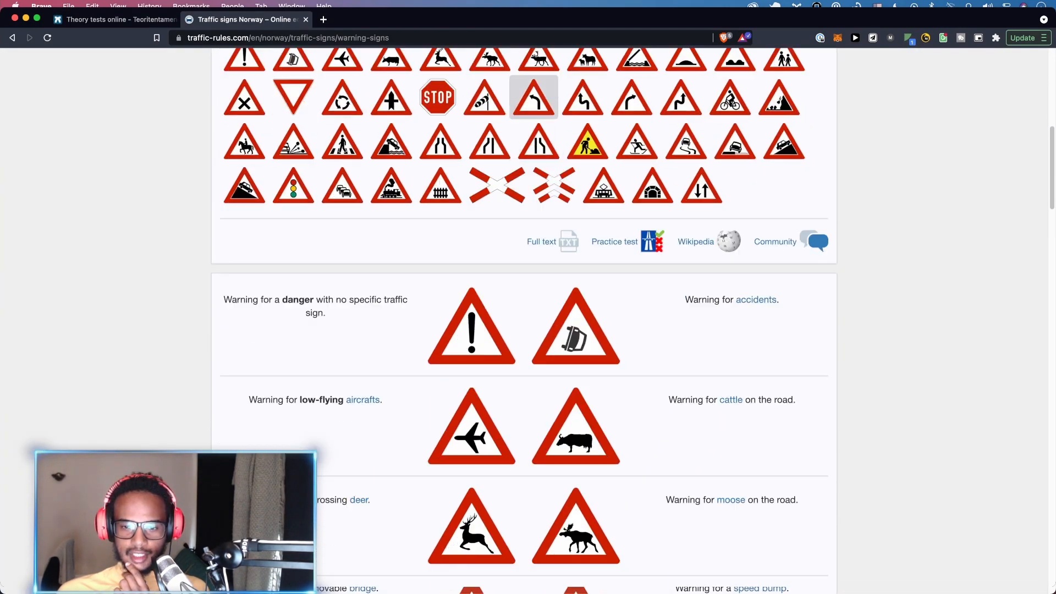
{"action": "scroll", "scroll_direction": "down", "scroll_amount": 3}
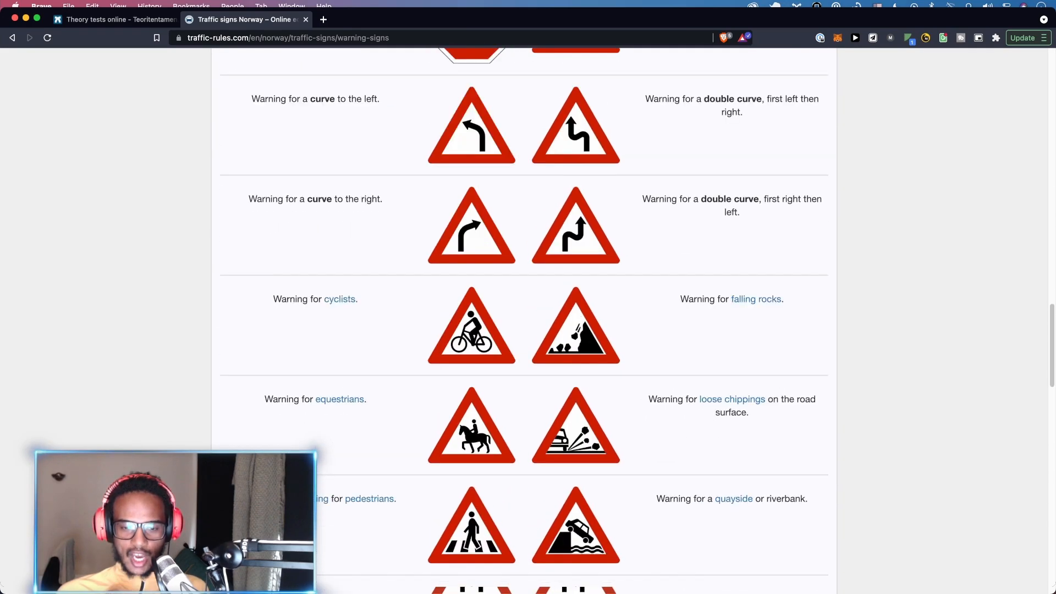
{"action": "scroll", "scroll_direction": "down", "scroll_amount": 3}
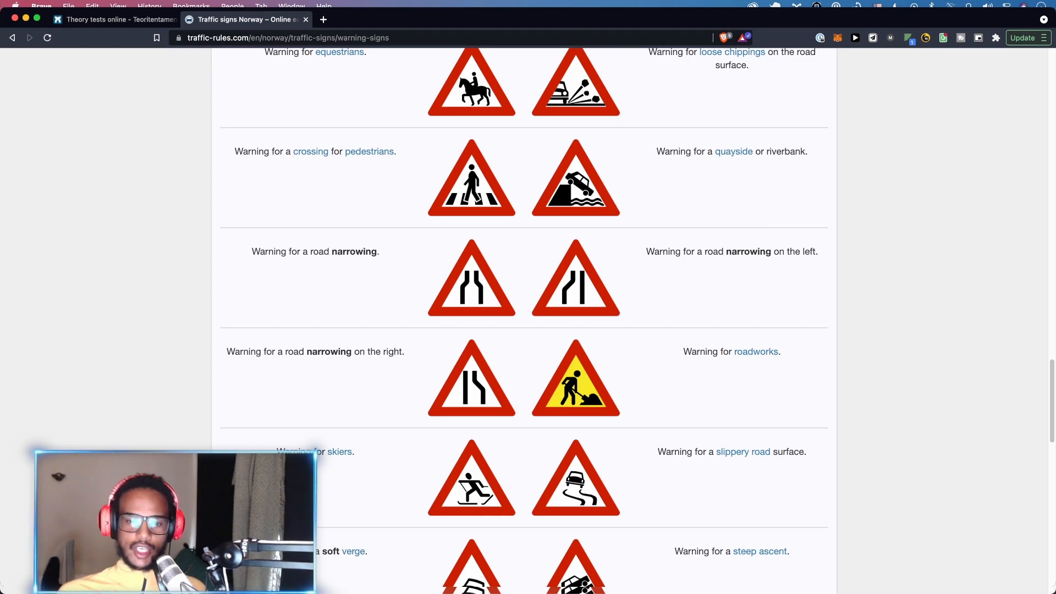
{"action": "scroll", "scroll_direction": "down", "scroll_amount": 3}
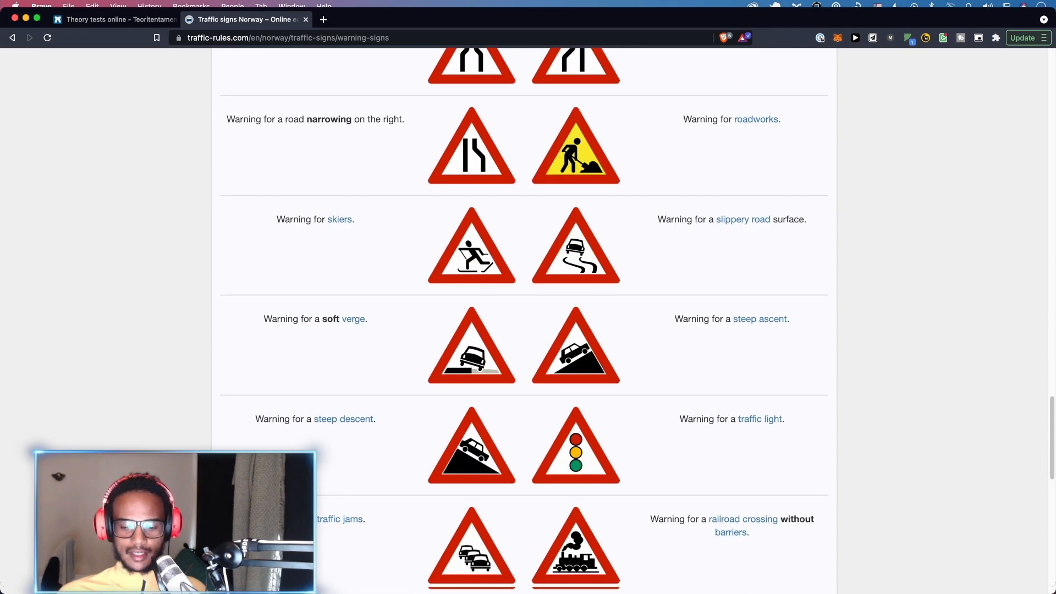
{"action": "scroll", "scroll_direction": "down", "scroll_amount": 3}
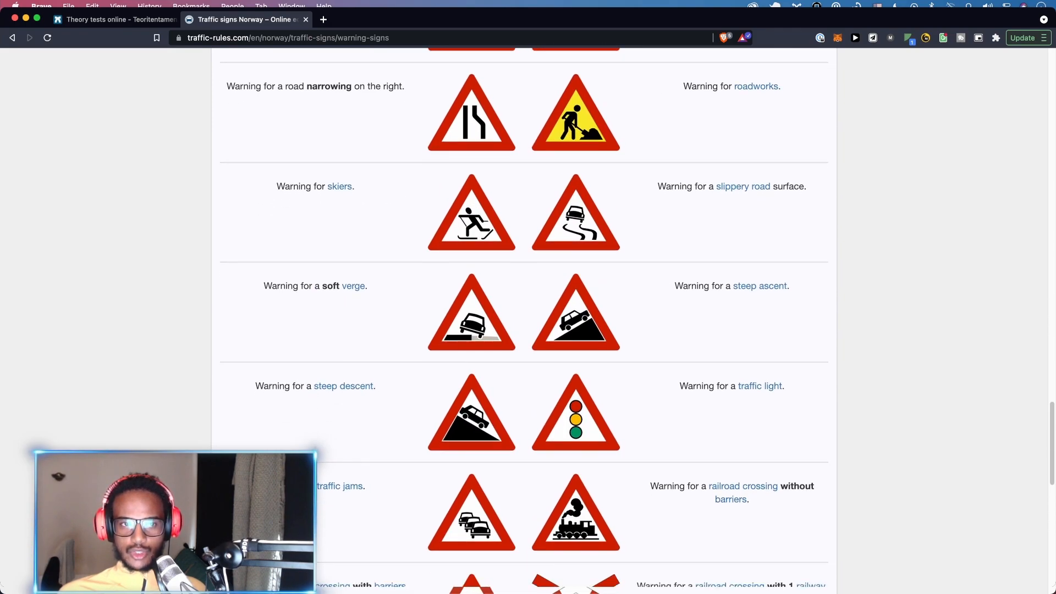
{"action": "scroll", "scroll_direction": "down", "scroll_amount": 3}
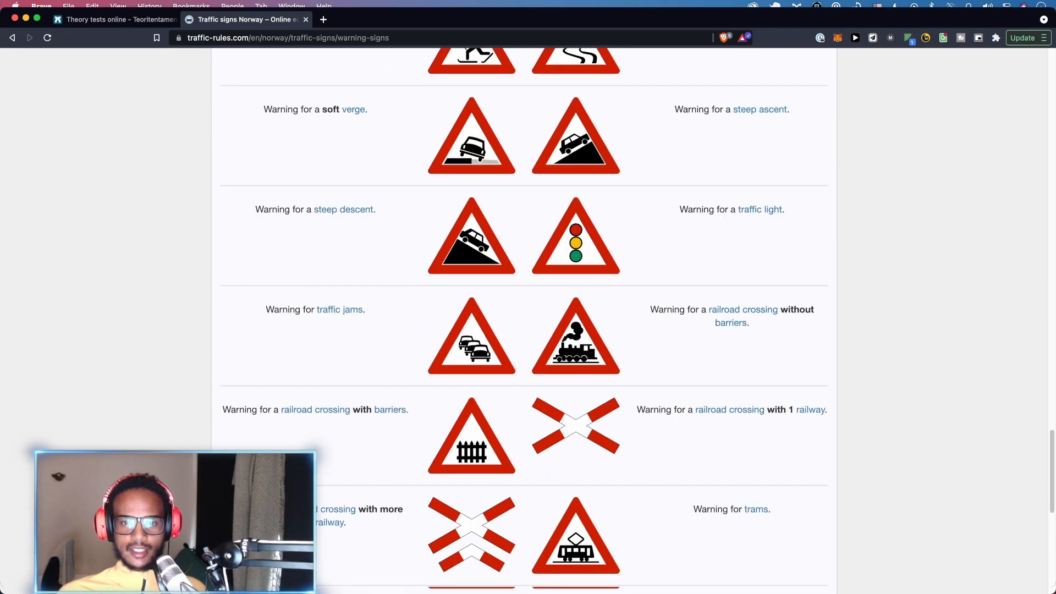
{"action": "scroll", "scroll_direction": "up", "scroll_amount": 3}
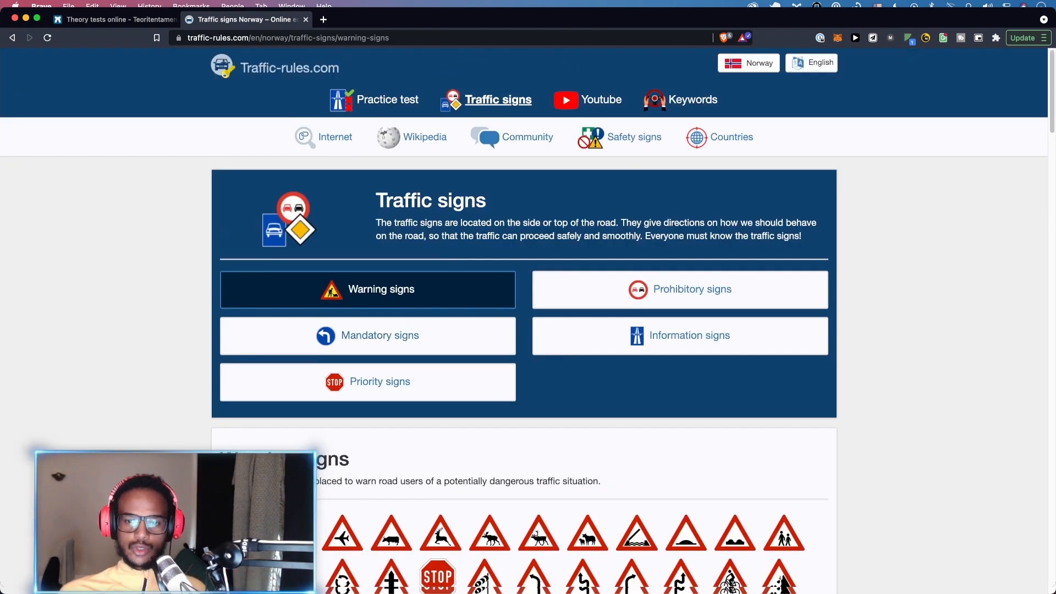
Start a random Norway practice test from the Practice test page
{"action": "left_click", "coordinate": [387, 99]}
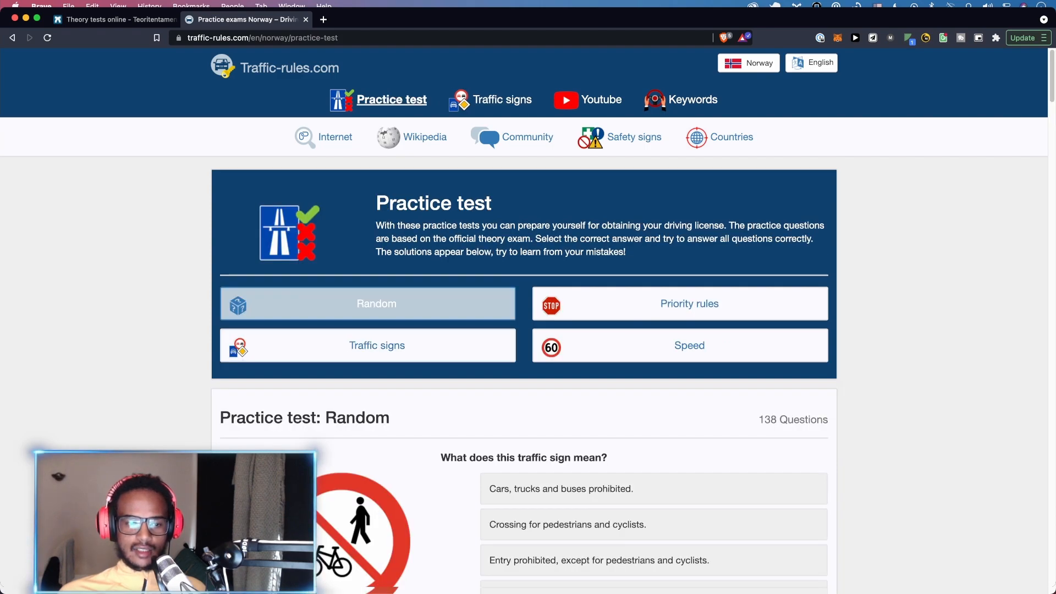
{"action": "mouse_move", "coordinate": [679, 303]}
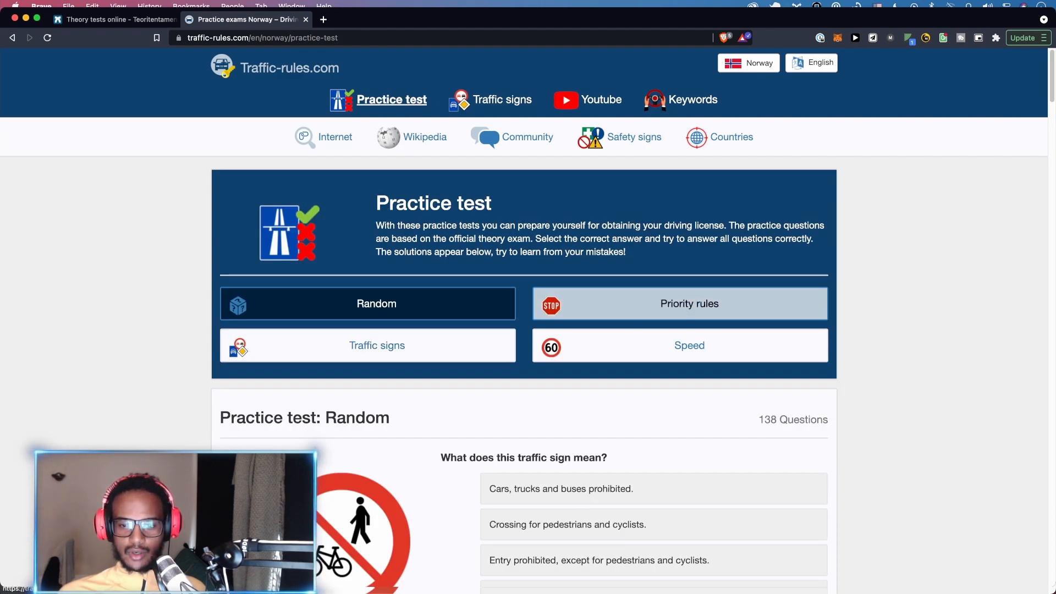
{"action": "left_click", "coordinate": [368, 303]}
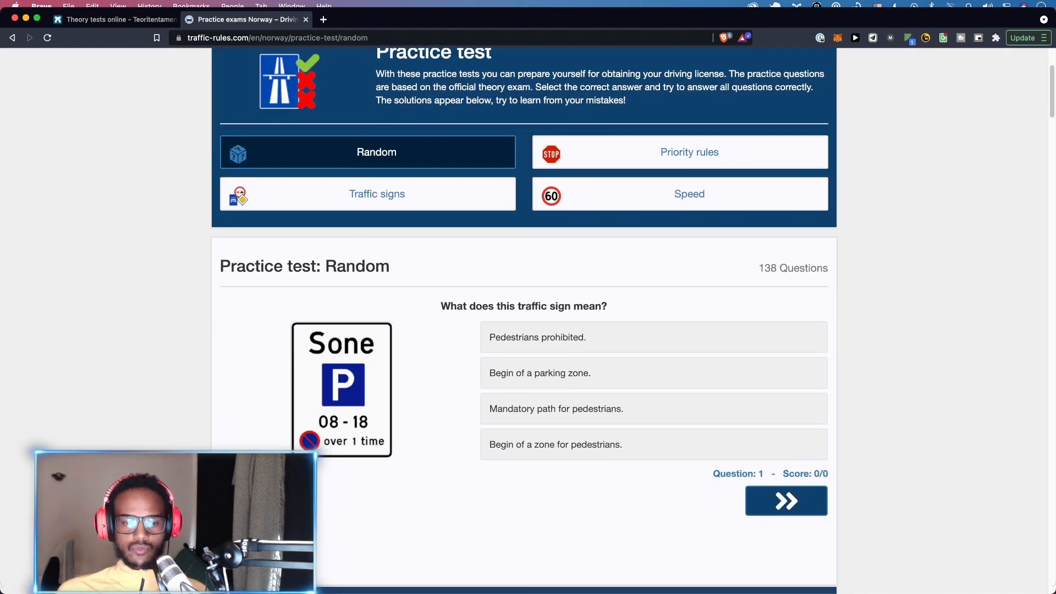
{"action": "scroll", "scroll_direction": "down", "scroll_amount": 3}
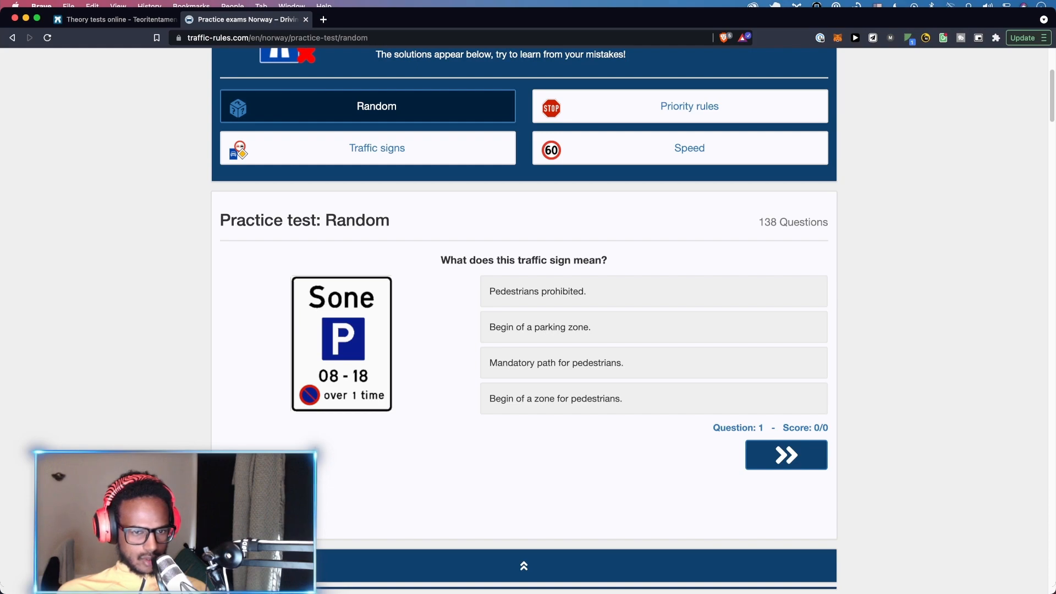
Answer question 1 with 'Begin of a parking zone.' and submit it
{"action": "left_click", "coordinate": [653, 291]}
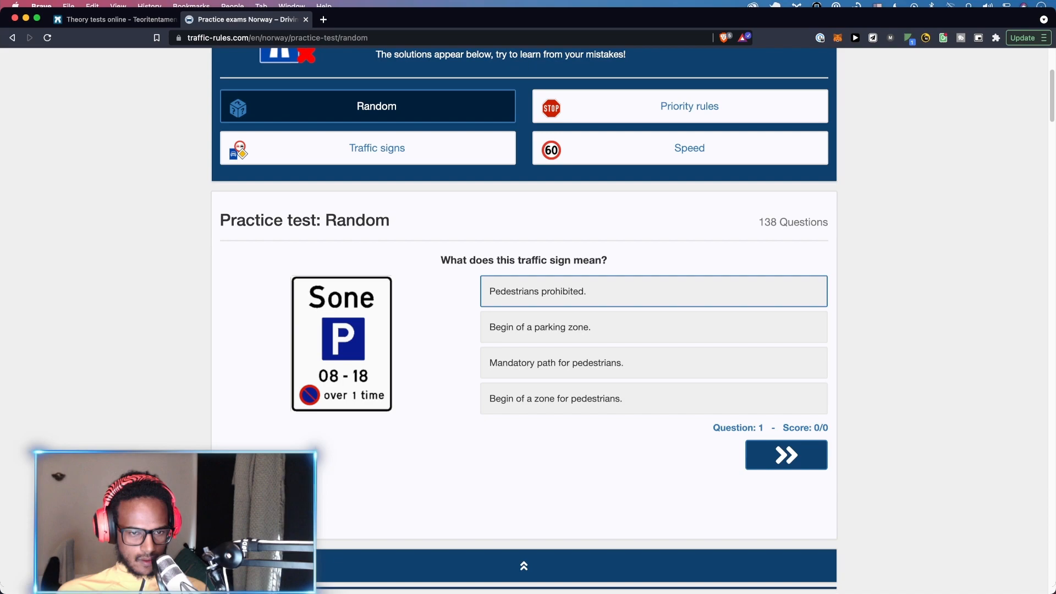
{"action": "left_click", "coordinate": [654, 327]}
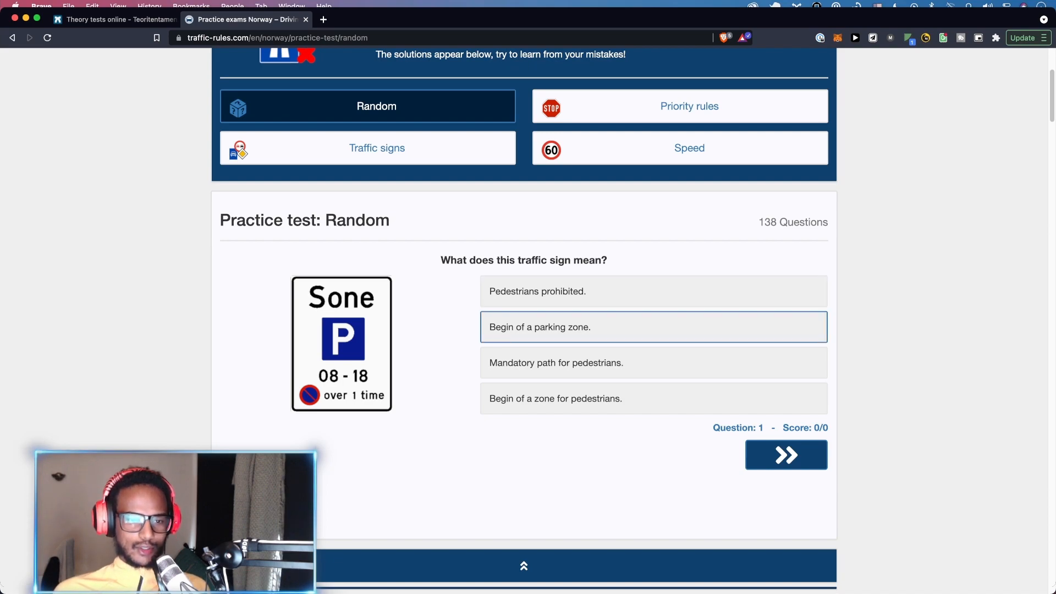
{"action": "left_click", "coordinate": [653, 327]}
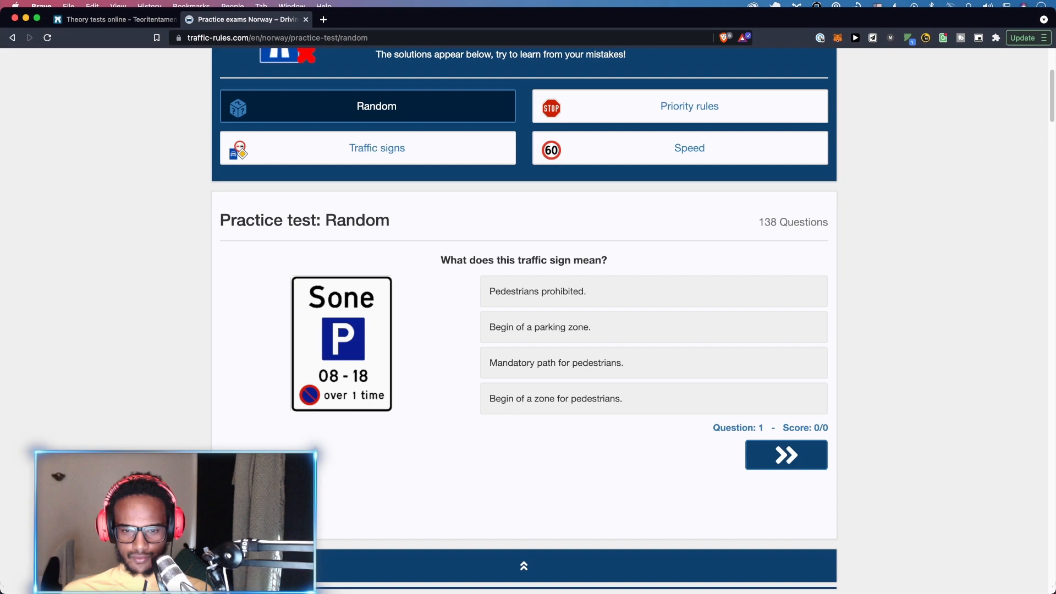
{"action": "left_click", "coordinate": [654, 327]}
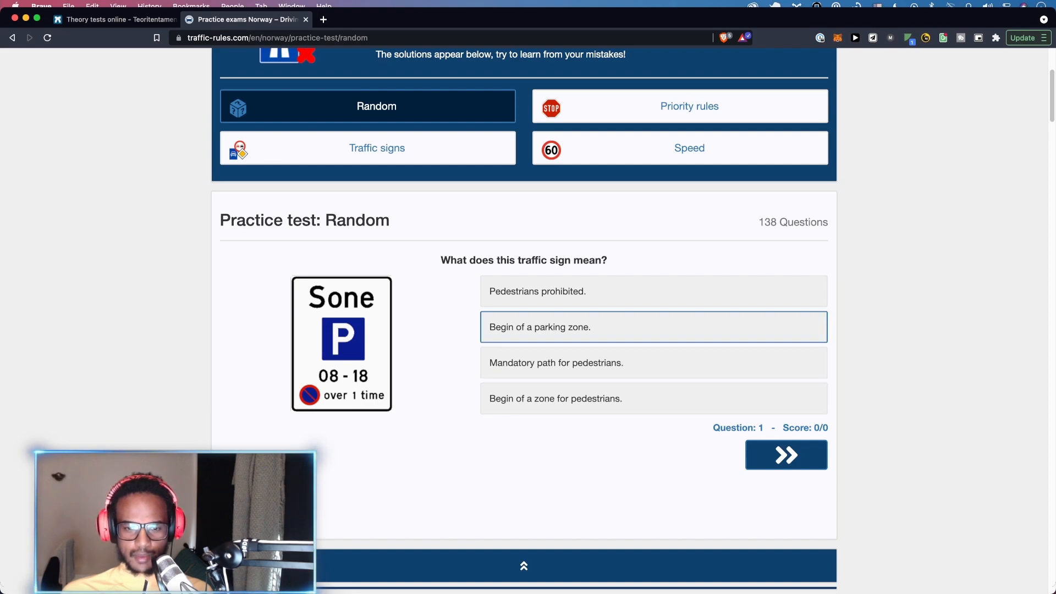
{"action": "left_click", "coordinate": [654, 327]}
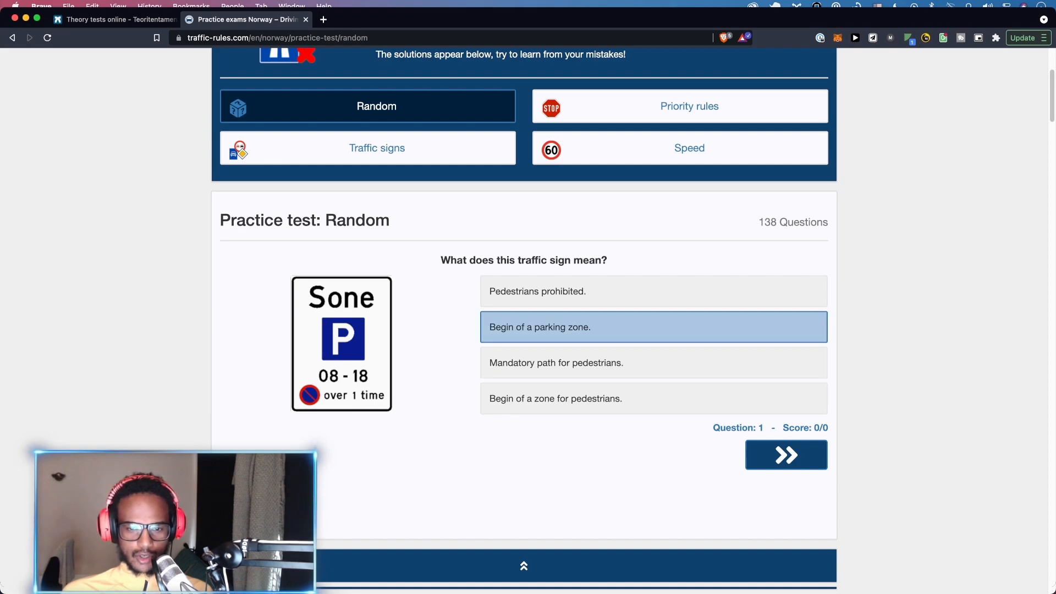
{"action": "left_click", "coordinate": [785, 455]}
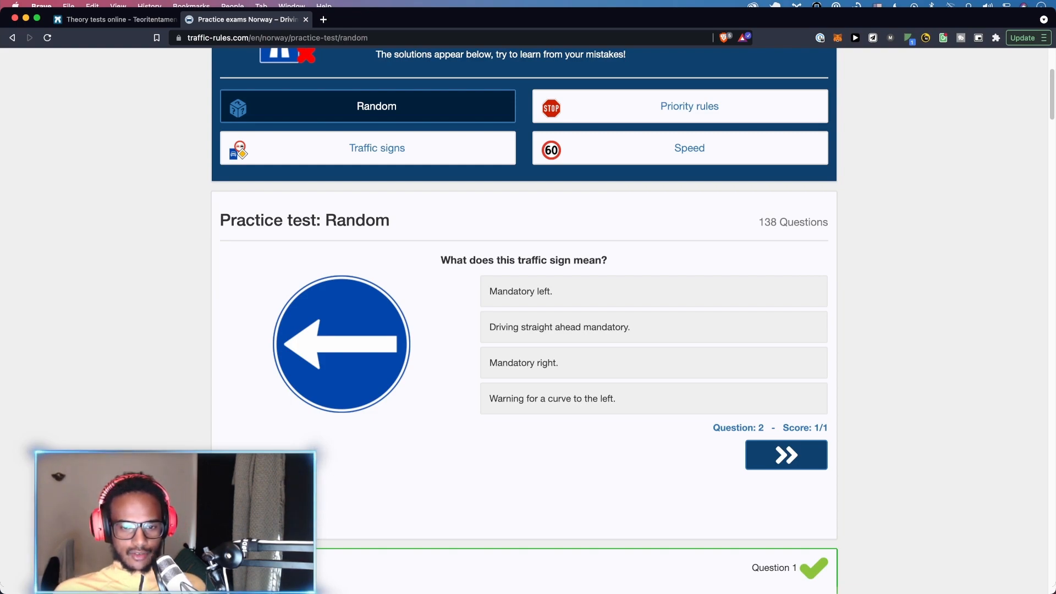
Answer question 2 with 'Mandatory right.', submit, and scroll to the 1/2 results
{"action": "left_click", "coordinate": [654, 291]}
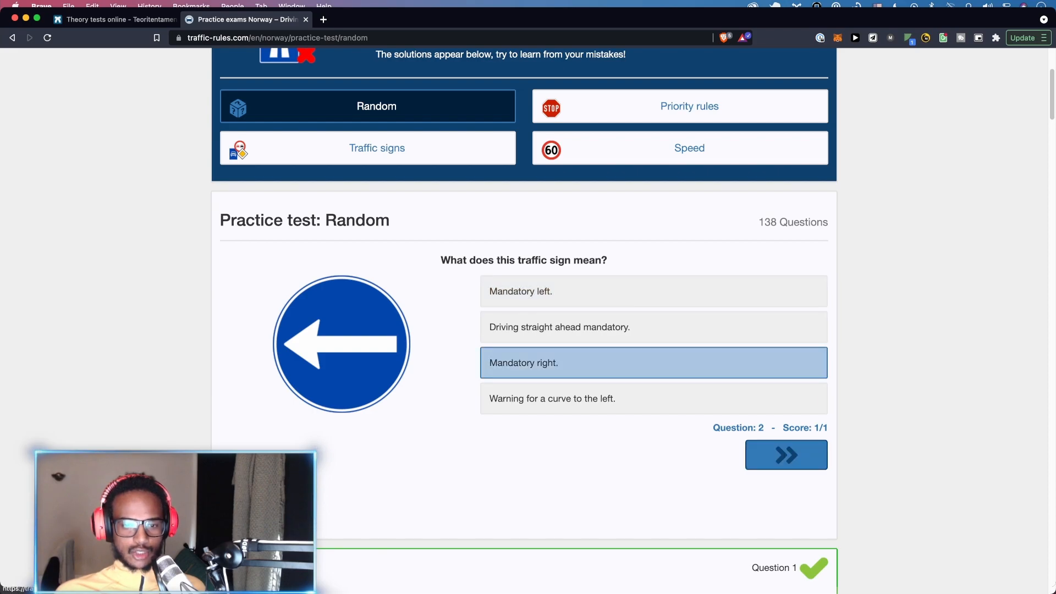
{"action": "left_click", "coordinate": [653, 363]}
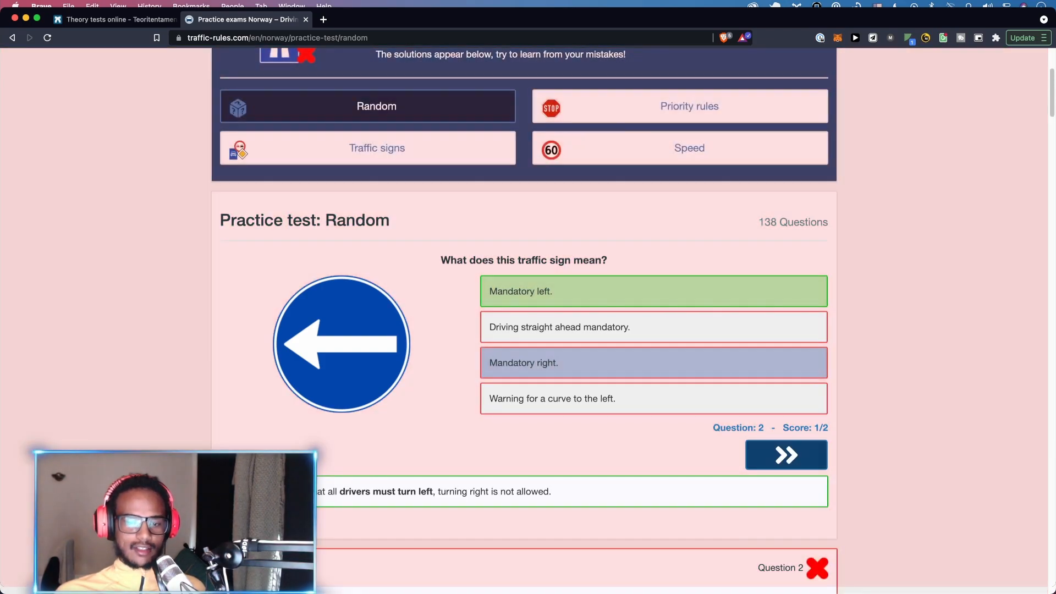
{"action": "scroll", "scroll_direction": "down", "scroll_amount": 3}
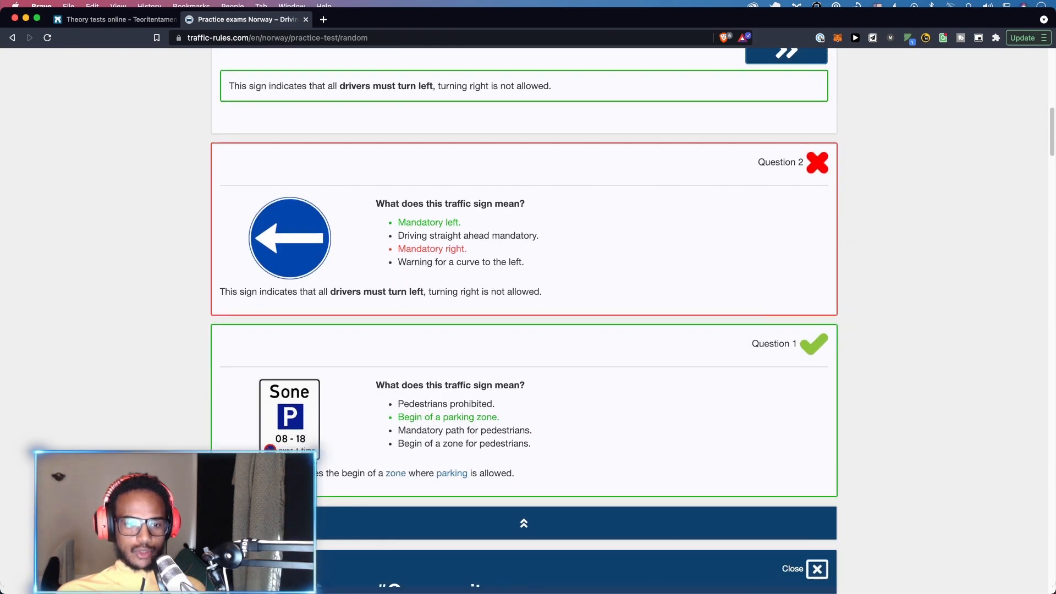
{"action": "scroll", "scroll_direction": "down", "scroll_amount": 3}
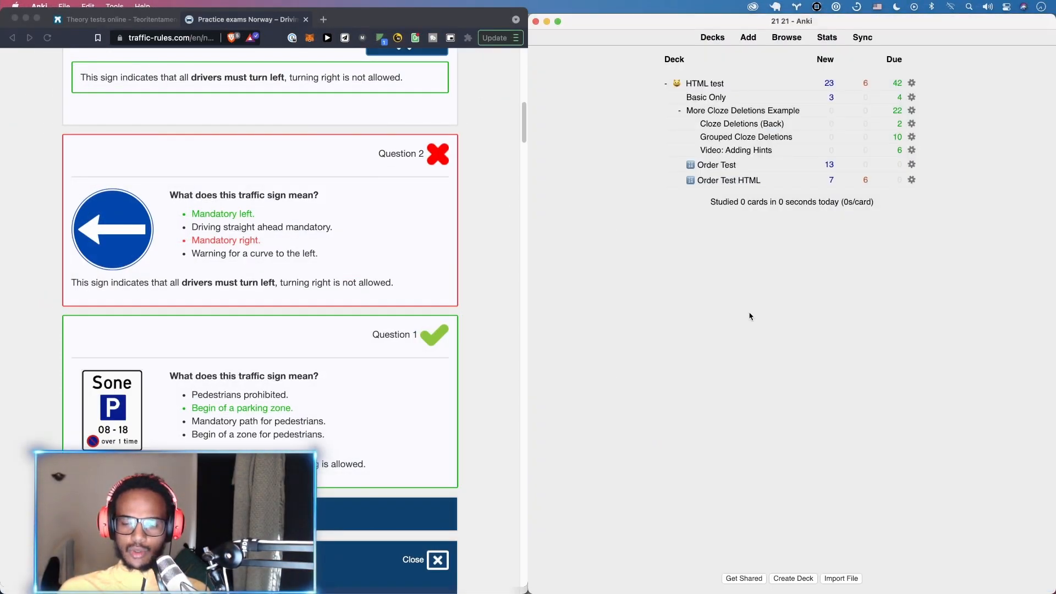
Create a new Anki deck named 'traffic rules'
{"action": "left_click", "coordinate": [793, 578]}
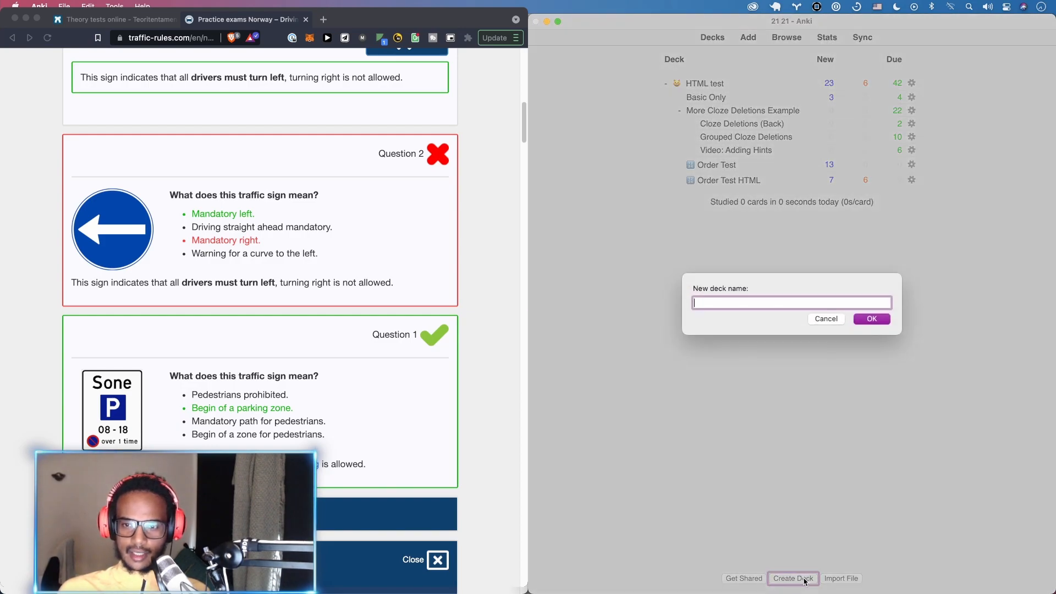
{"action": "type", "text": "traffic urle"}
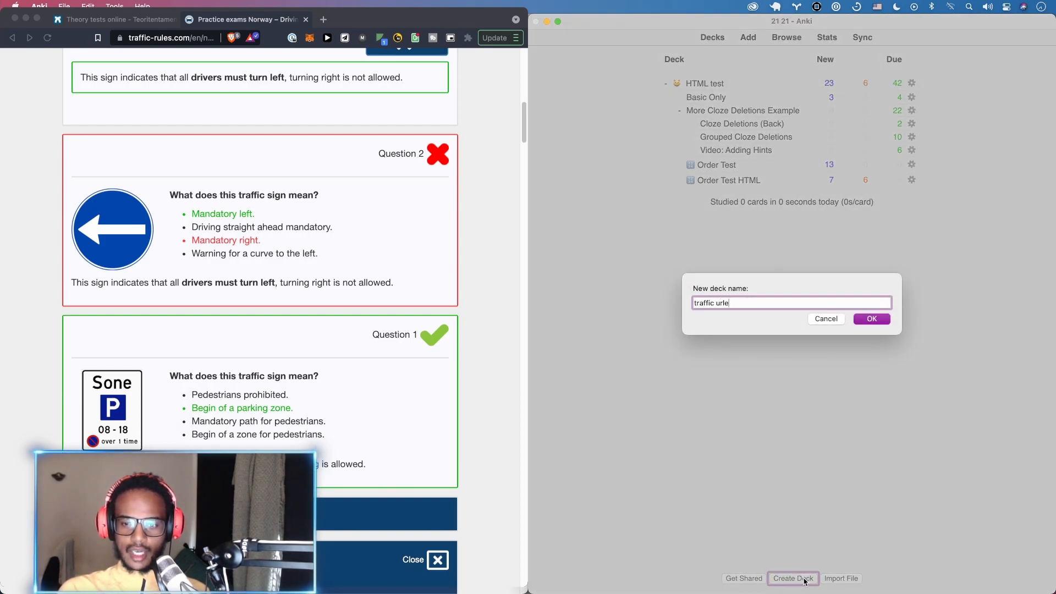
{"action": "left_click", "coordinate": [871, 318]}
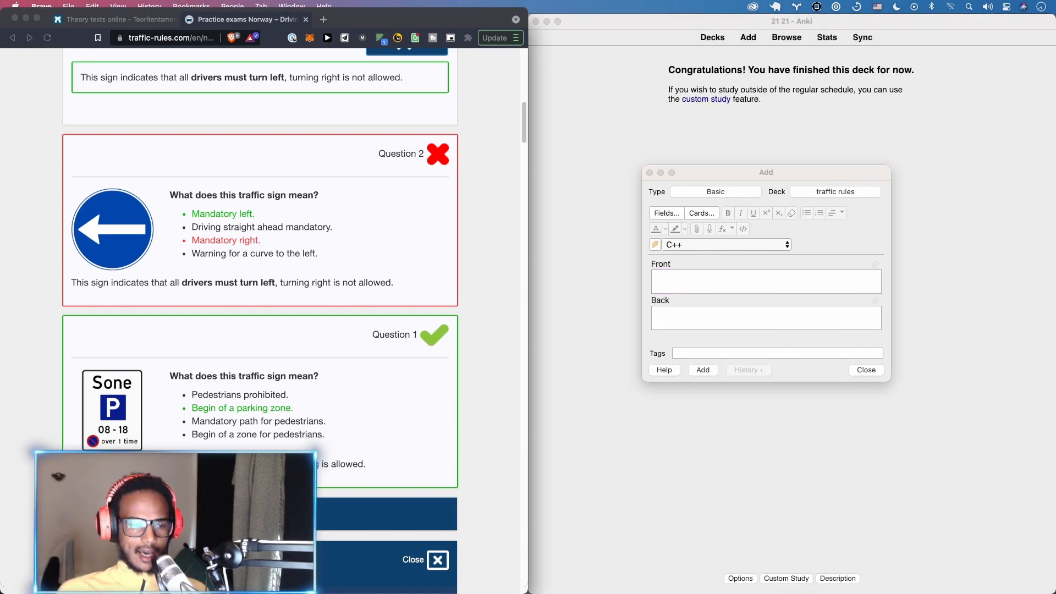
Add a card asking 'What does this traffic sign mean?' with the sign's explanation
{"action": "left_click", "coordinate": [765, 281]}
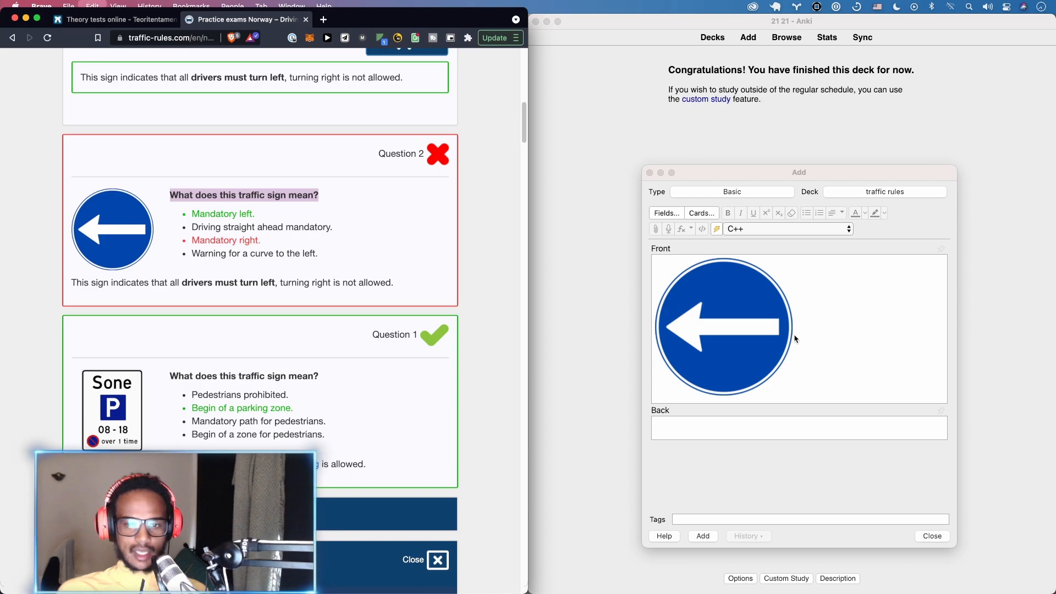
{"action": "type", "text": "What does this traffic sign mean?"}
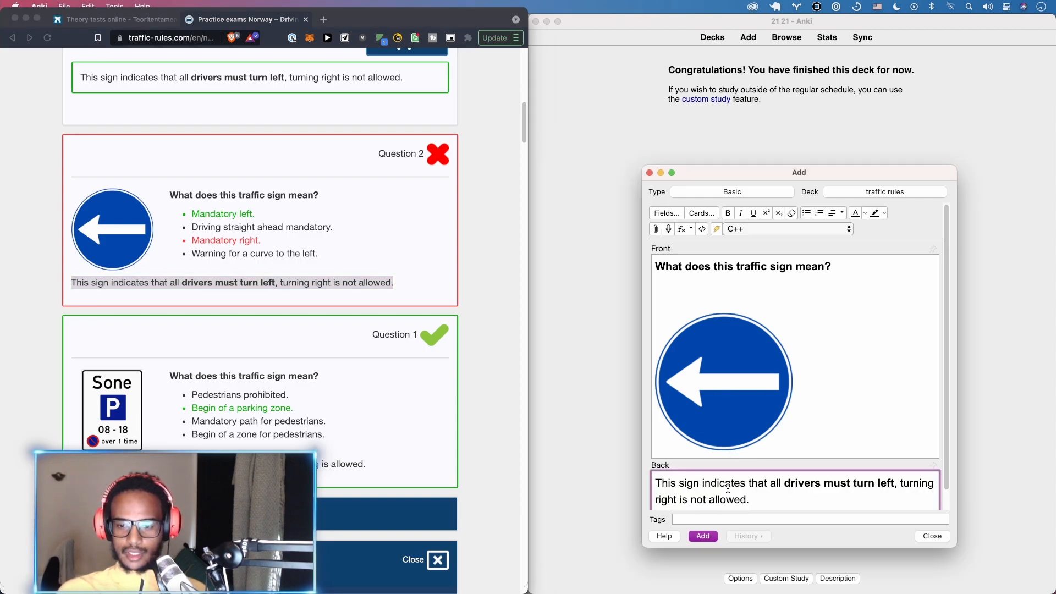
{"action": "left_click", "coordinate": [702, 535]}
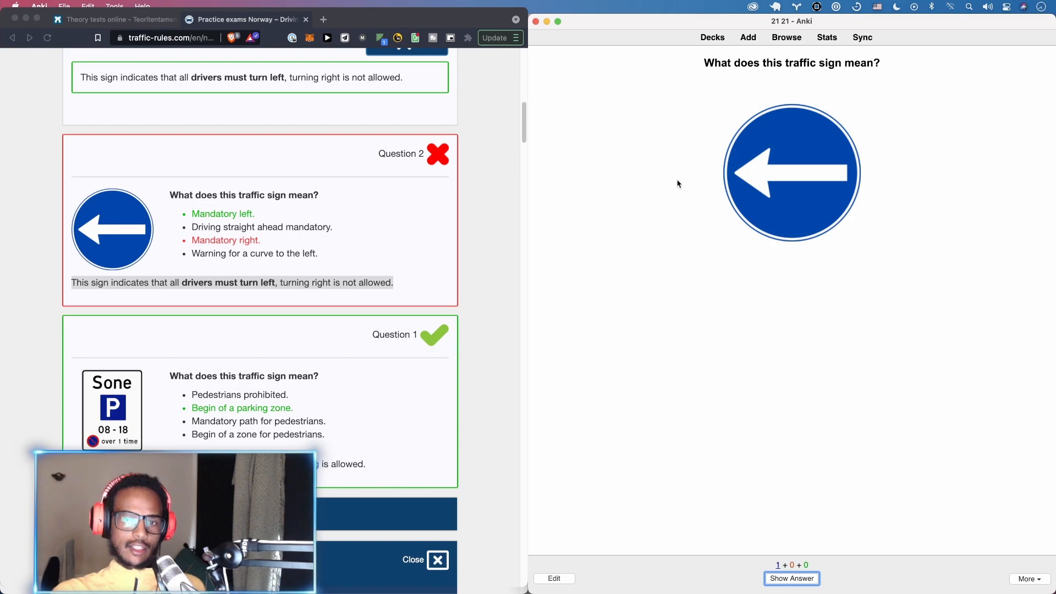
Reveal the card's answer: drivers must turn left, turning right not allowed
{"action": "left_click", "coordinate": [792, 579]}
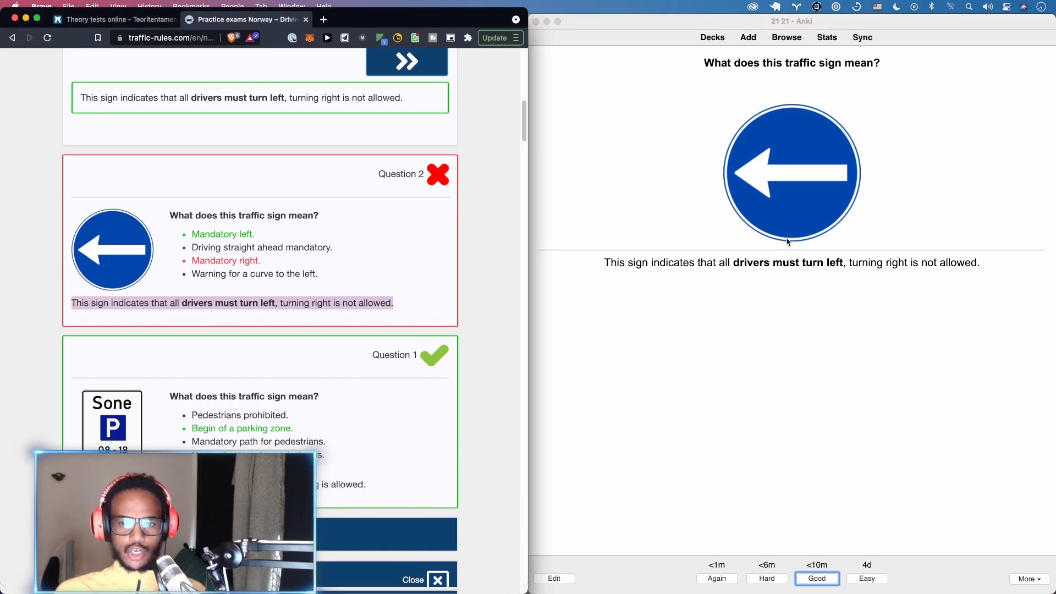
{"action": "scroll", "scroll_direction": "down", "scroll_amount": 3}
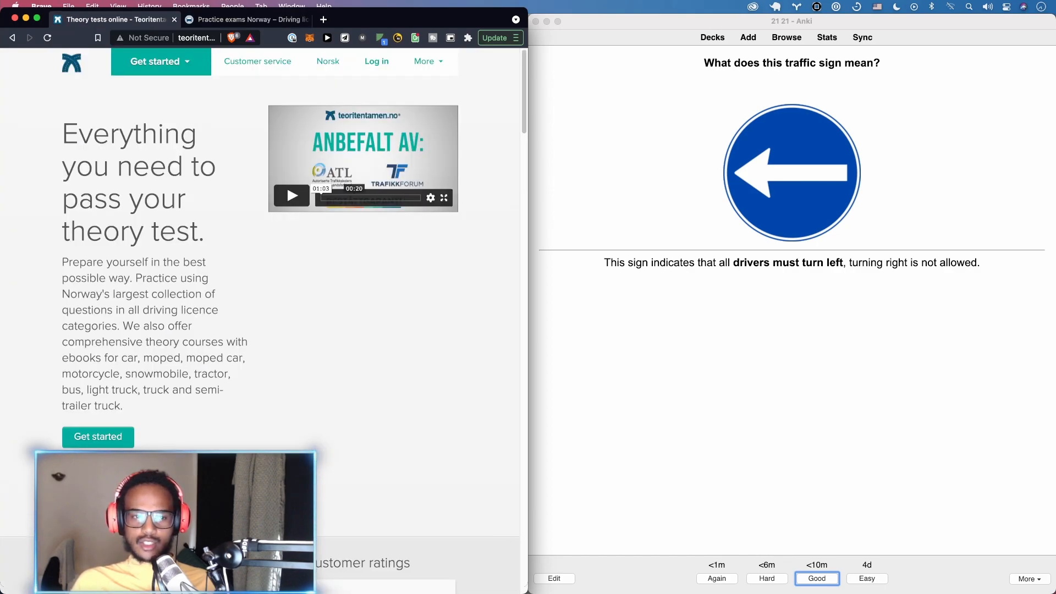
Scroll Teoritentamen's category list, then start typing a search in a new tab
{"action": "scroll", "scroll_direction": "down", "scroll_amount": 3}
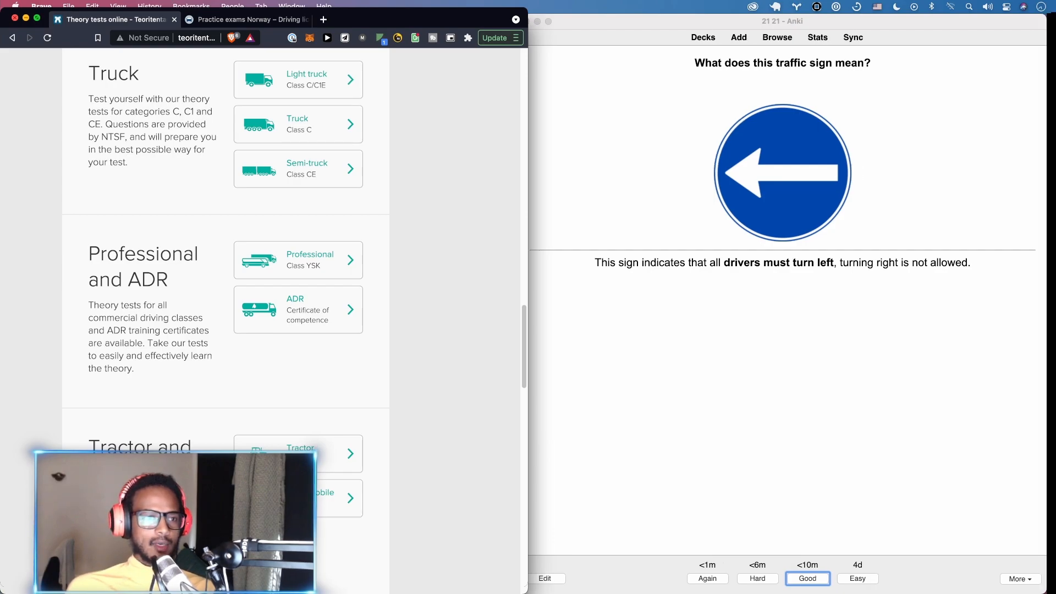
{"action": "type", "text": "y"}
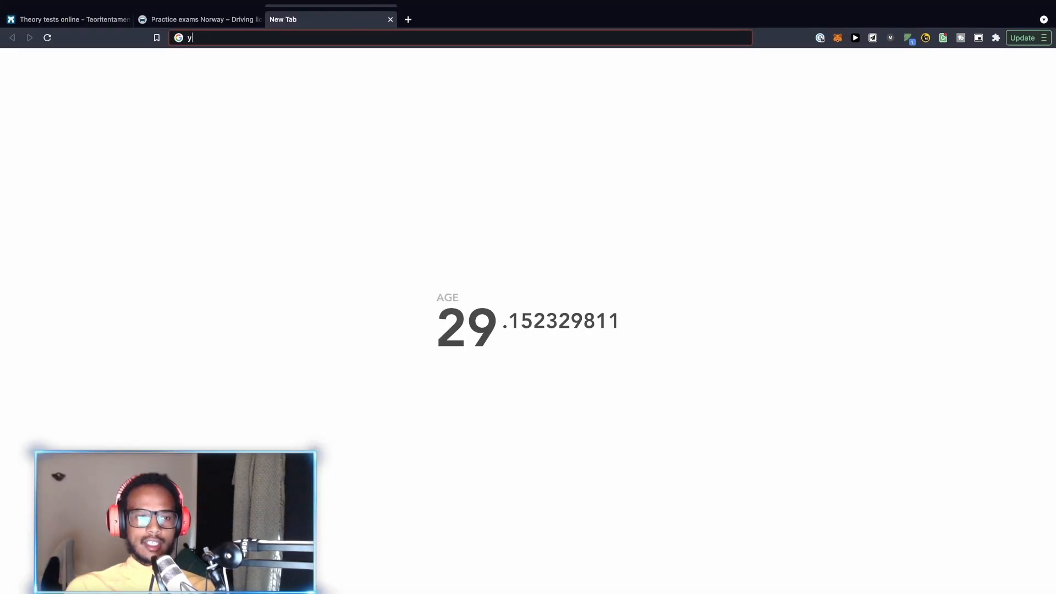
Go to YouTube, search 'teoriprøve', and open the 'teori prøve test' video
{"action": "type", "text": "outube.com"}
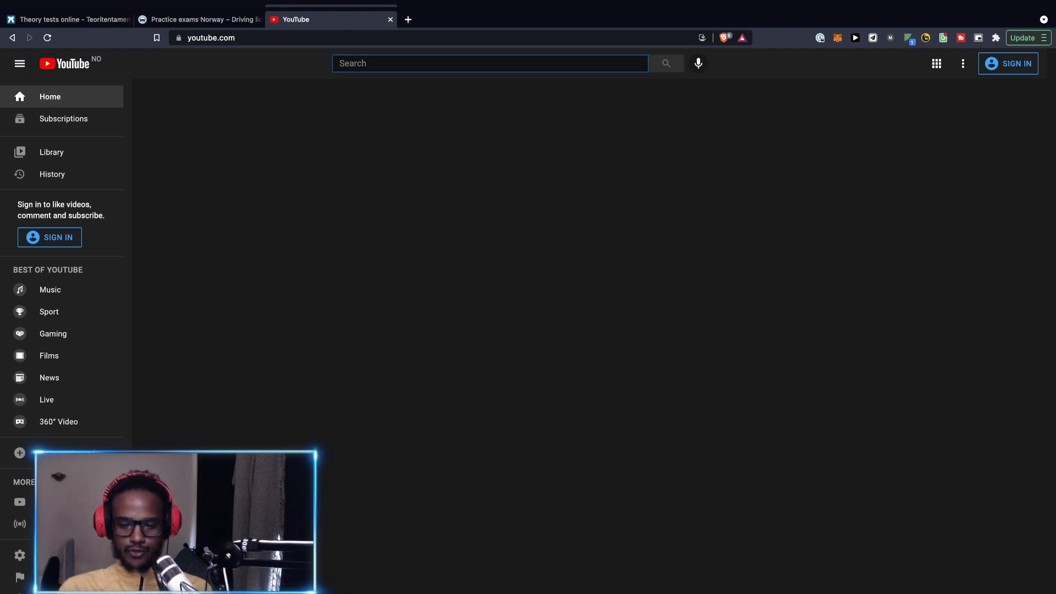
{"action": "type", "text": "teoriprøve"}
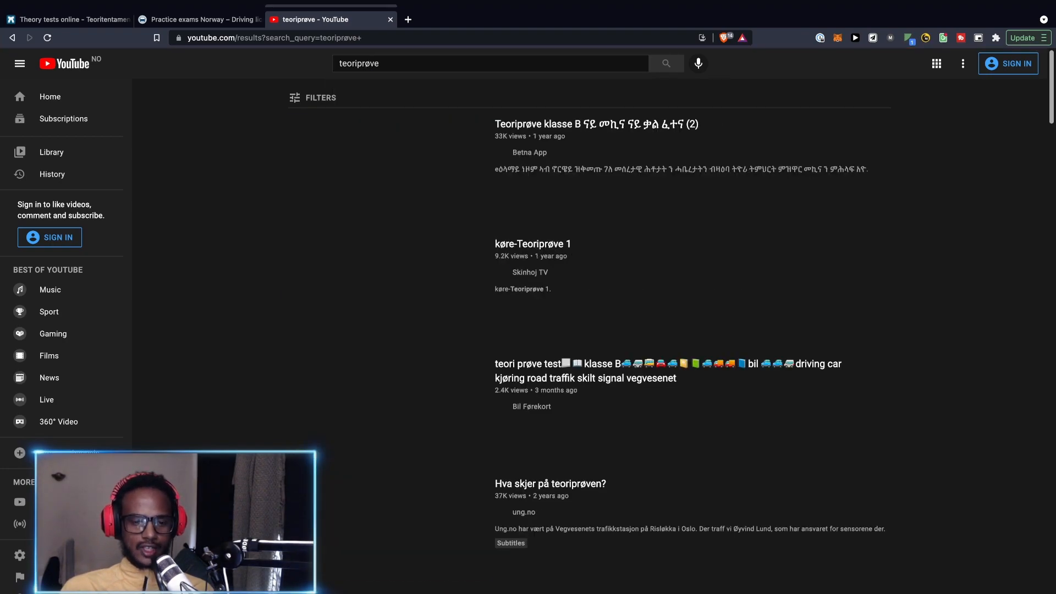
{"action": "scroll", "scroll_direction": "down", "scroll_amount": 3}
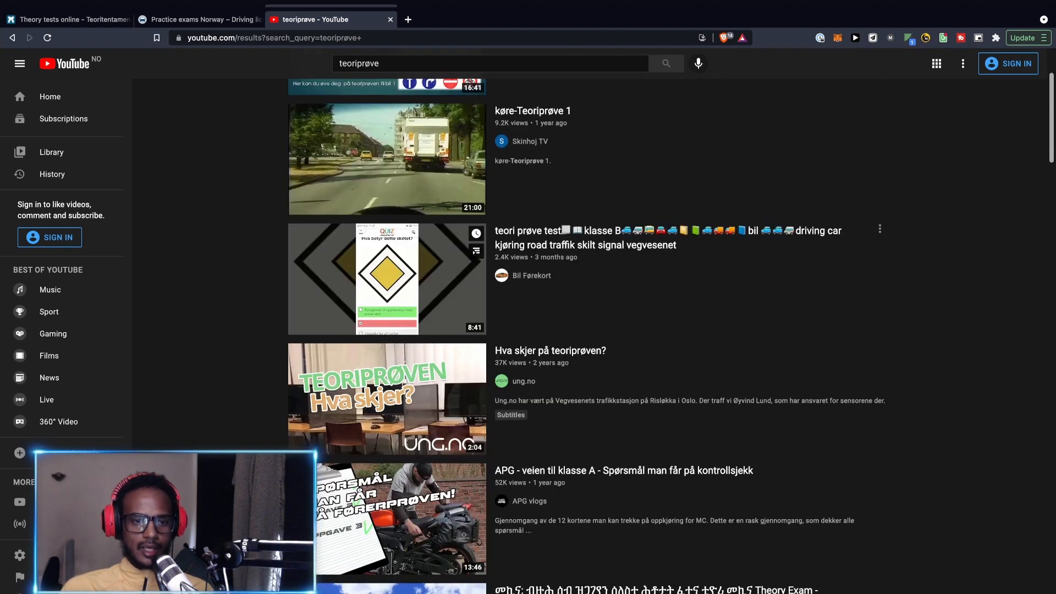
{"action": "left_click", "coordinate": [387, 278]}
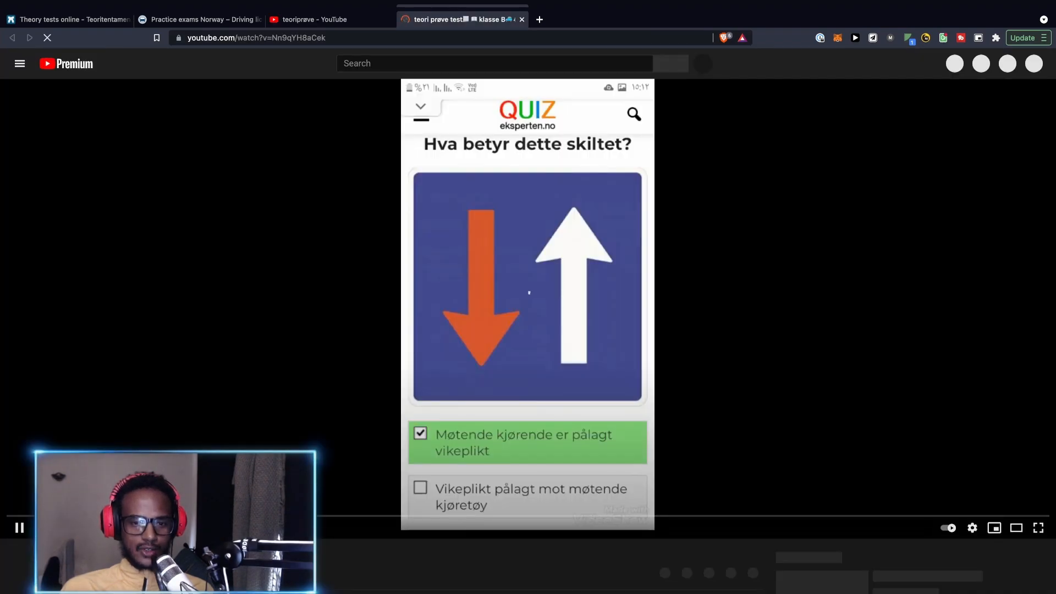
Play the quiz video at 2x speed, then return to the teoriprøve results tab
{"action": "left_click", "coordinate": [973, 528]}
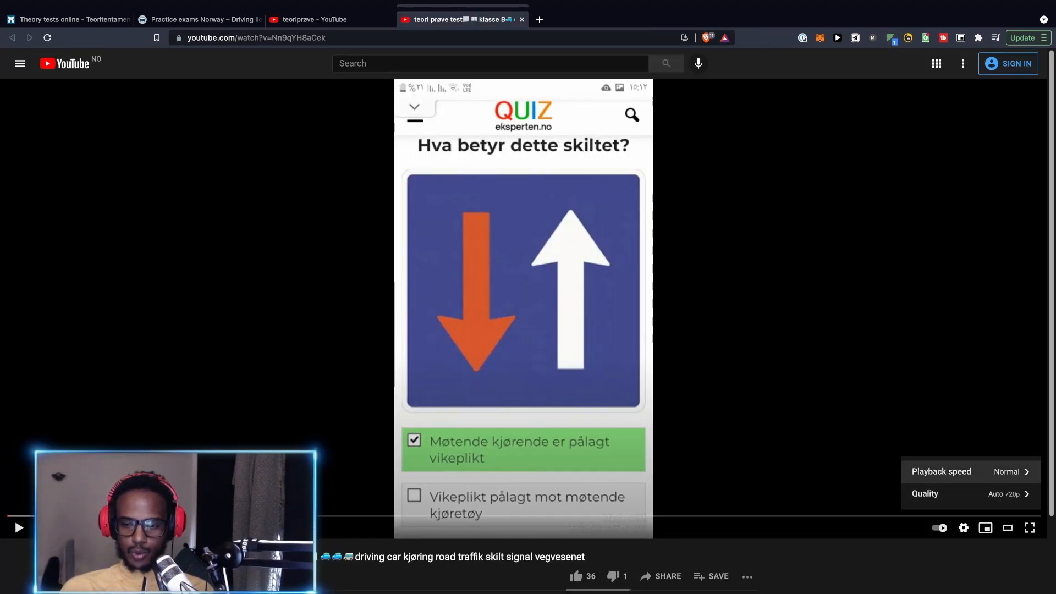
{"action": "left_click", "coordinate": [1011, 472]}
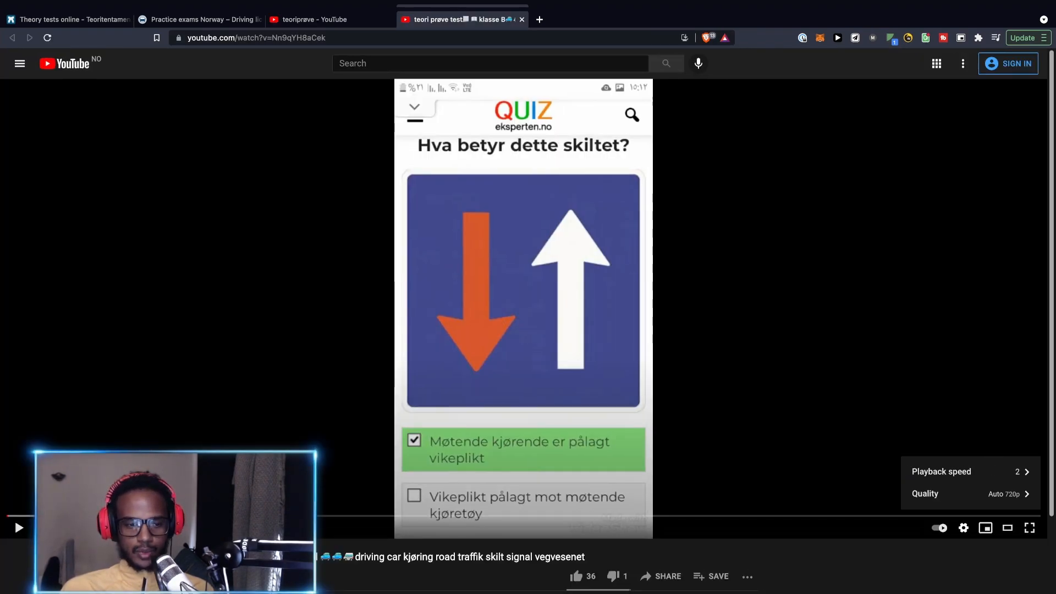
{"action": "left_click", "coordinate": [18, 527]}
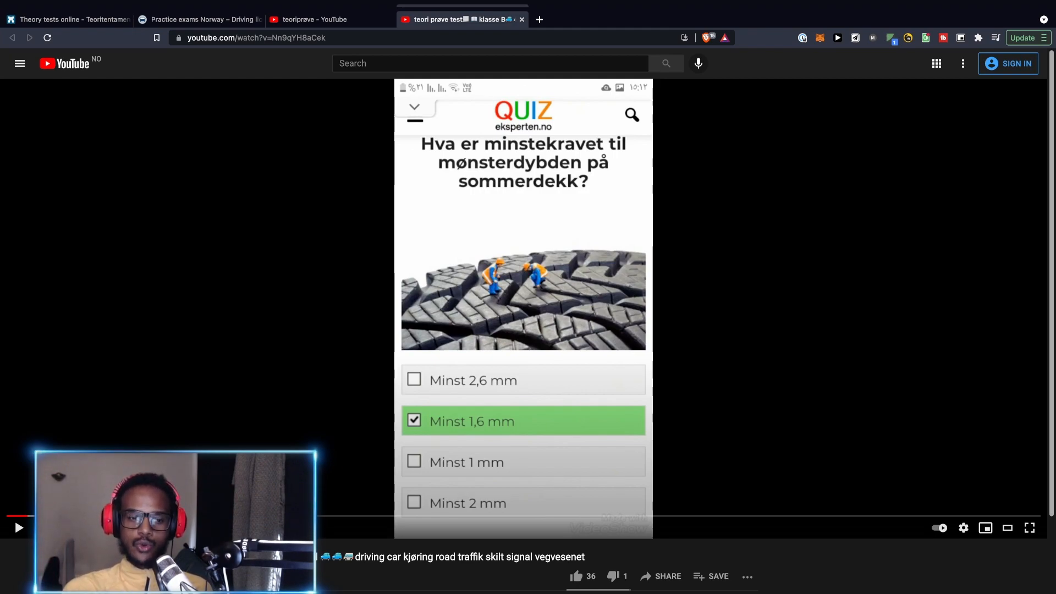
{"action": "left_click", "coordinate": [18, 528]}
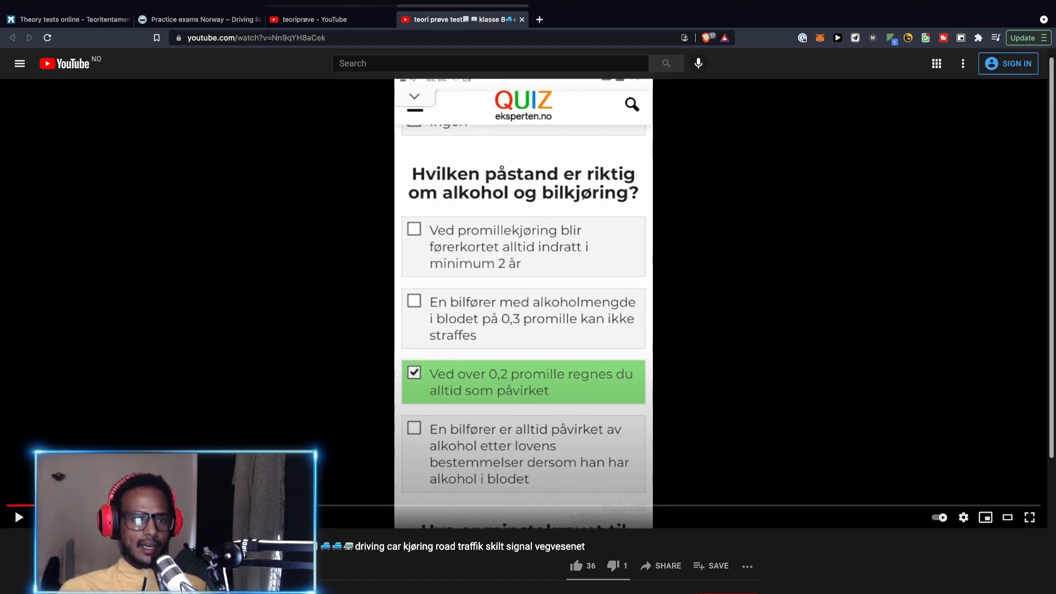
{"action": "left_click", "coordinate": [317, 18]}
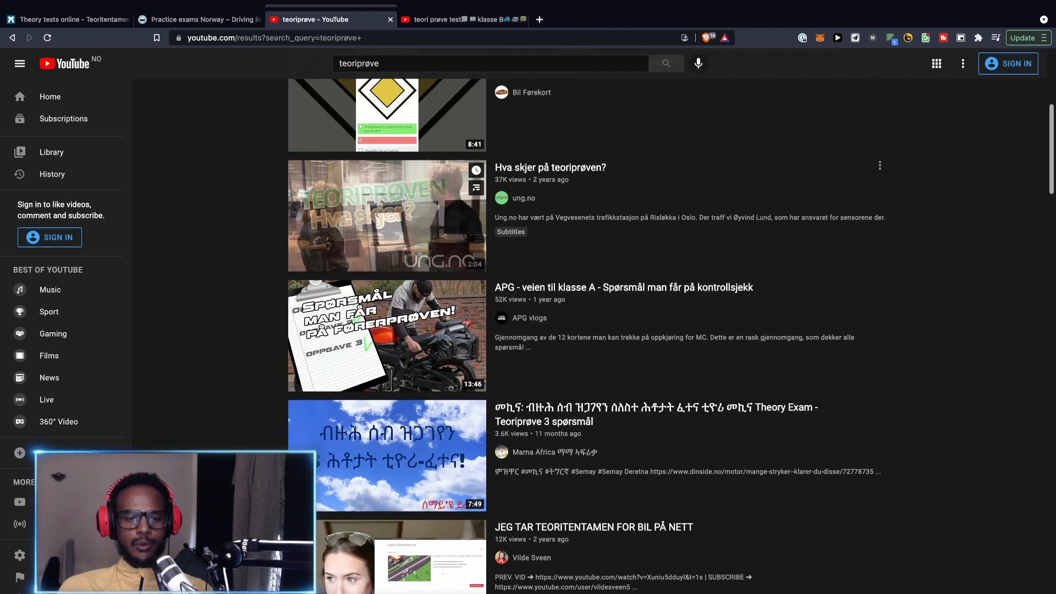
Scroll through the 'teoriprøve teoritentamen' YouTube results and bring Brave back in front of Anki
{"action": "scroll", "scroll_direction": "down", "scroll_amount": 3}
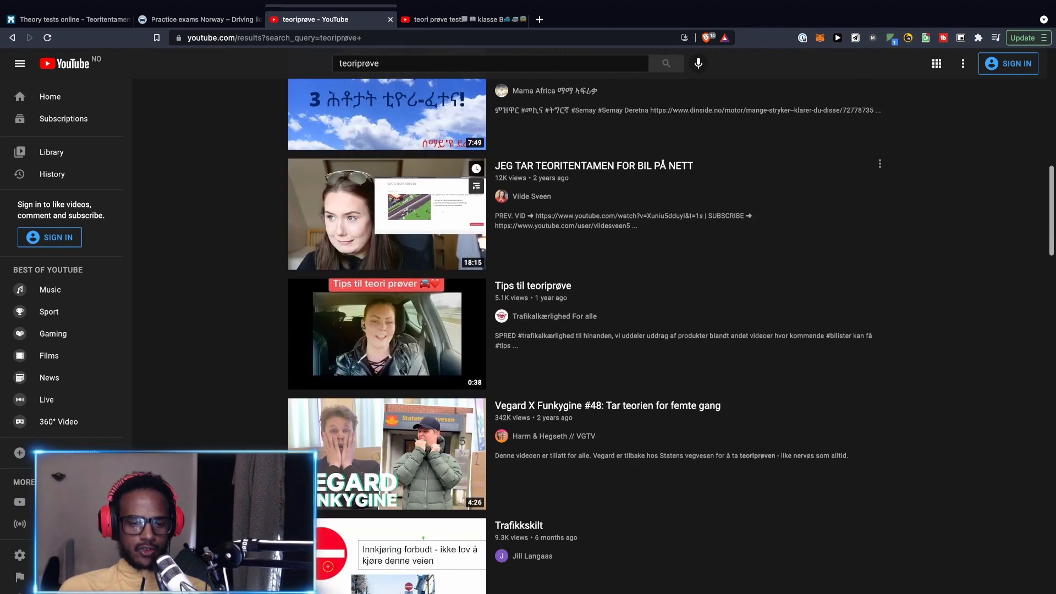
{"action": "scroll", "scroll_direction": "down", "scroll_amount": 3}
{"action": "type", "text": " teoritentamen"}
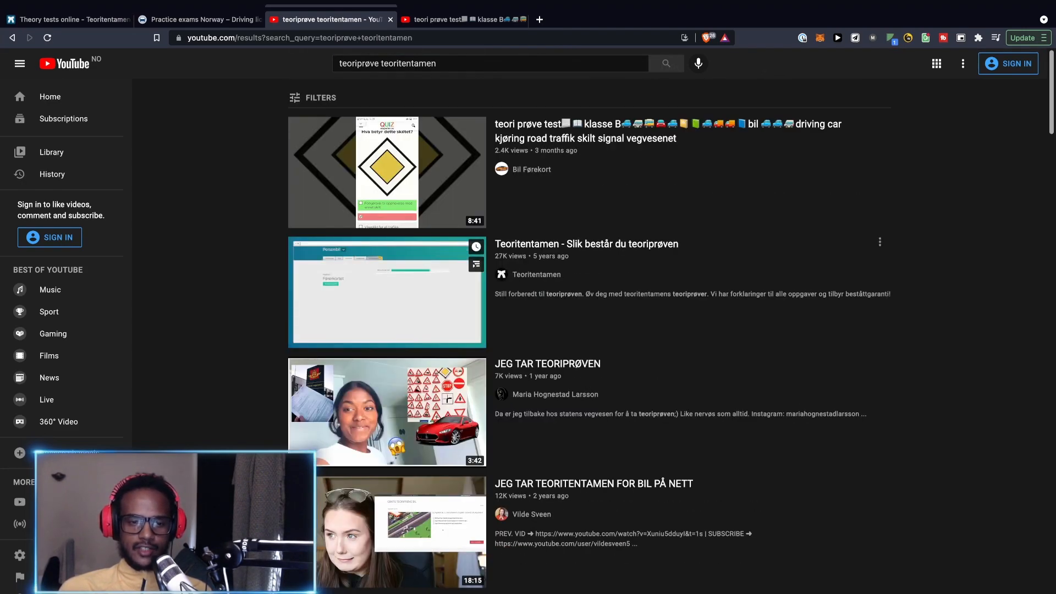
{"action": "scroll", "scroll_direction": "down", "scroll_amount": 3}
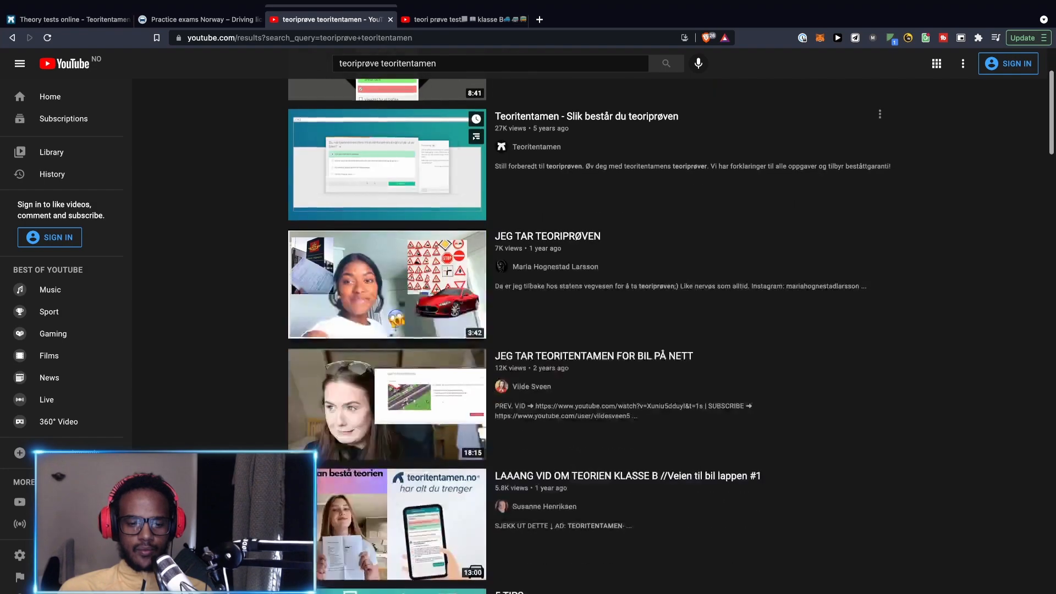
{"action": "scroll", "scroll_direction": "down", "scroll_amount": 3}
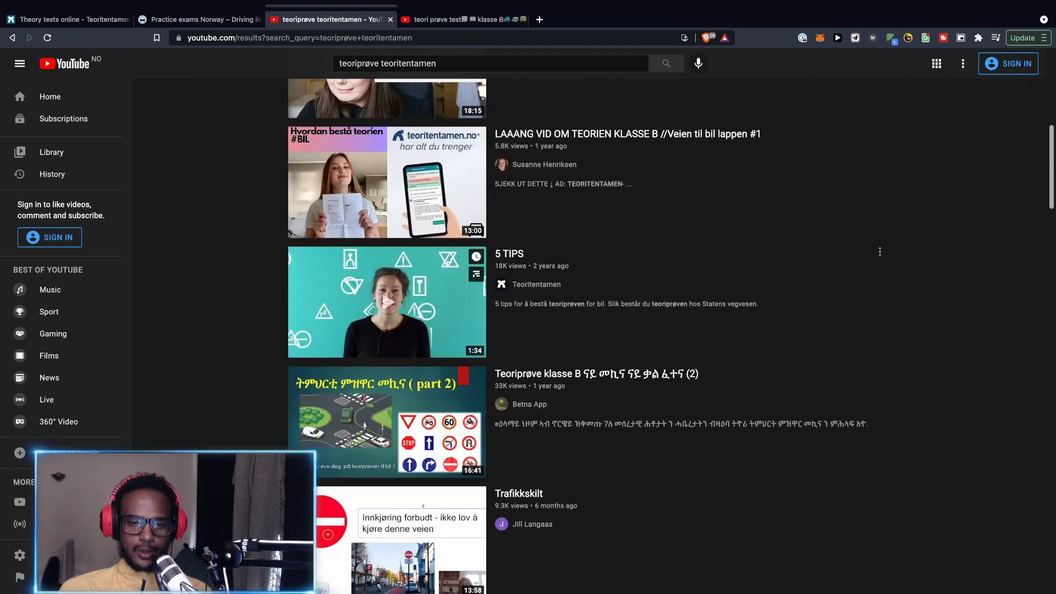
{"action": "scroll", "scroll_direction": "down", "scroll_amount": 3}
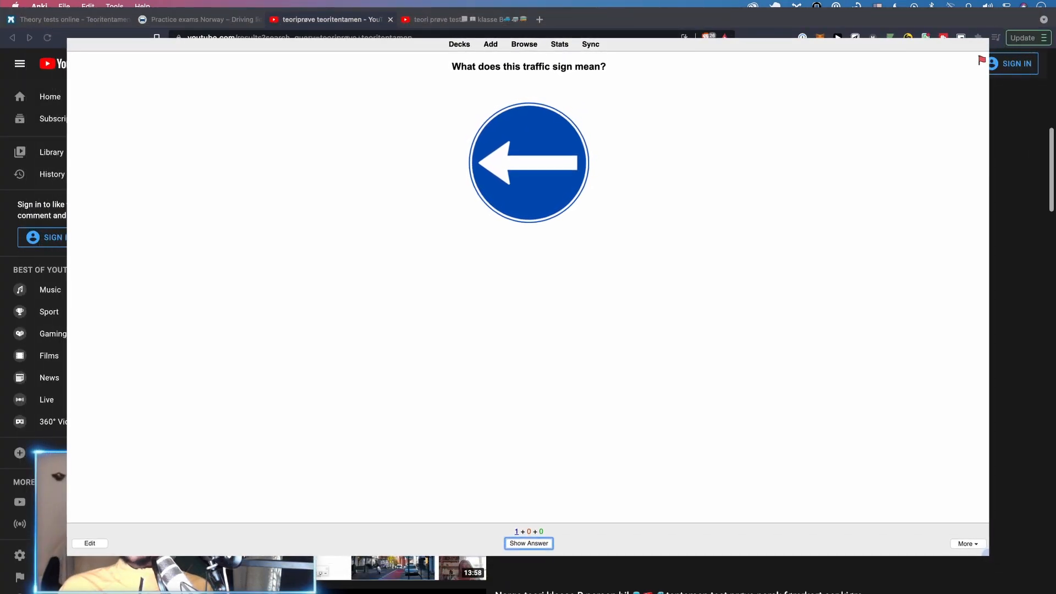
{"action": "left_click", "coordinate": [330, 19]}
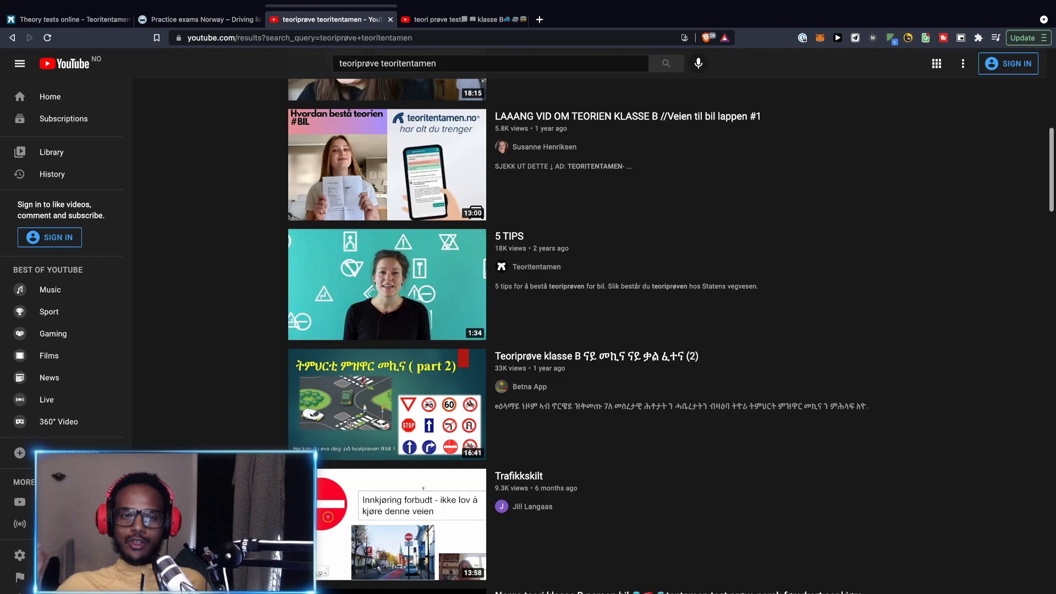